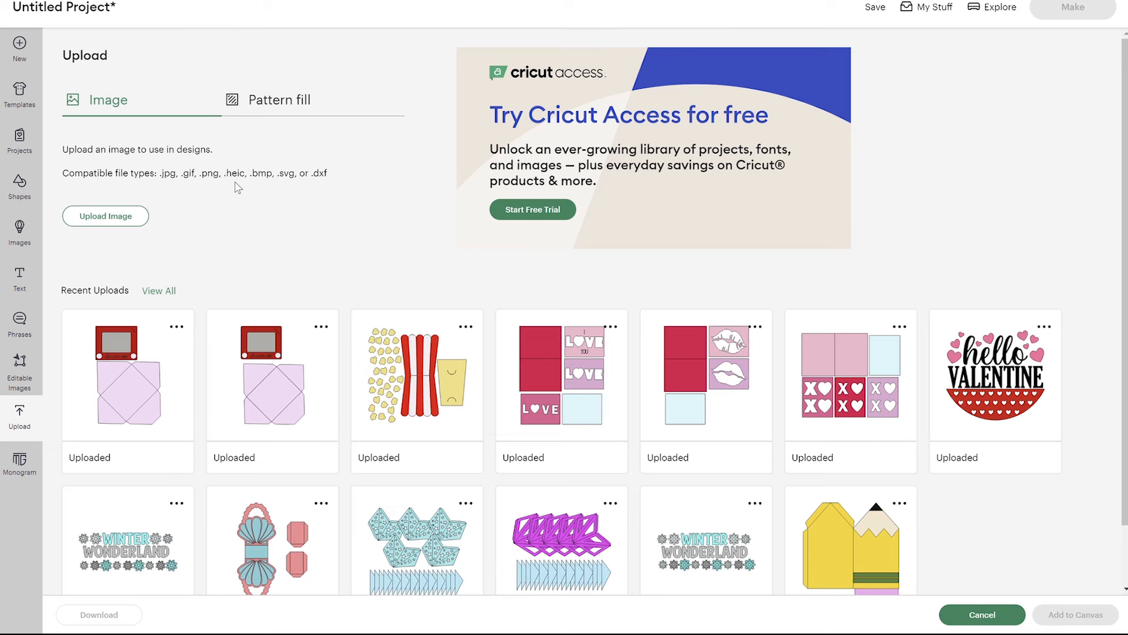
pyautogui.moveTo(7, 495)
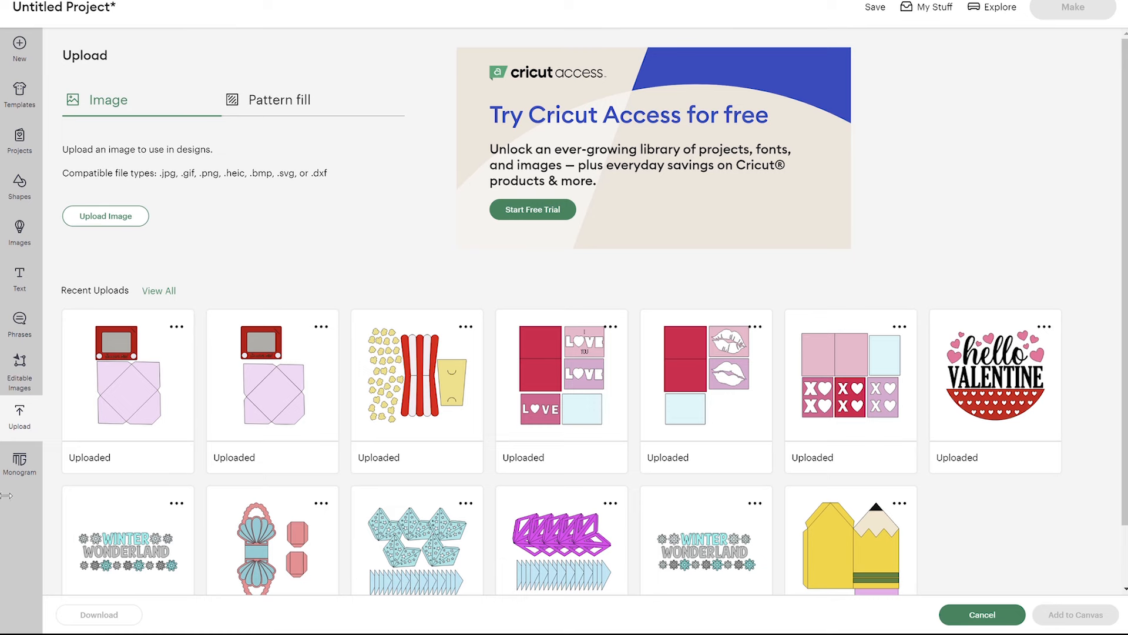
# Choose the Etch-a-sketch scratch card upload to add it to the canvas
pyautogui.click(127, 376)
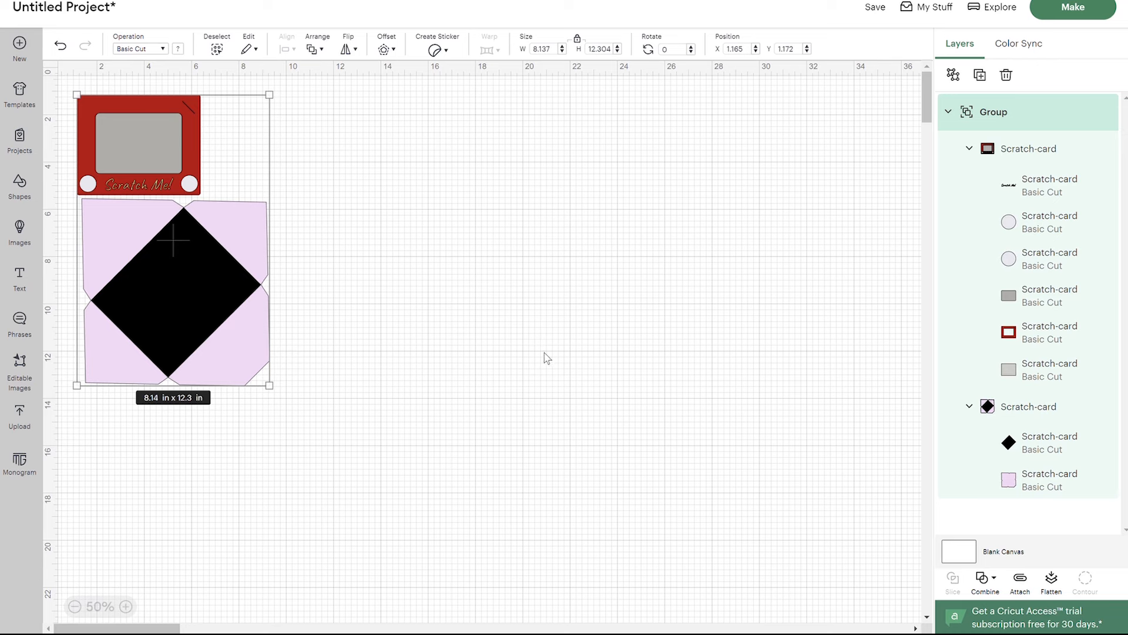
pyautogui.moveTo(533, 331)
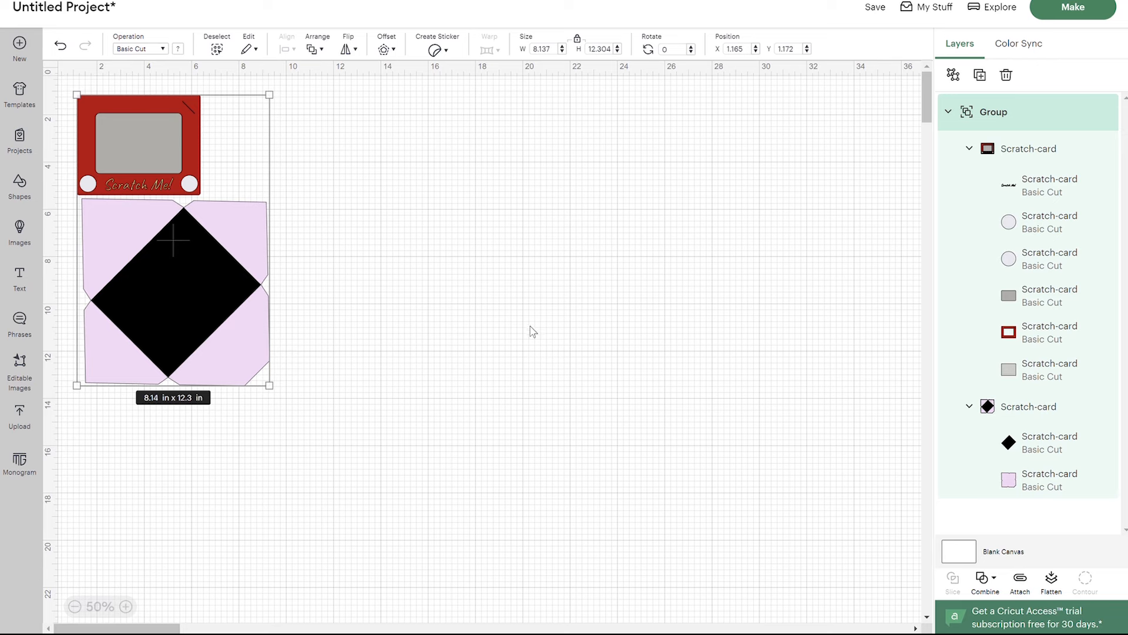
pyautogui.moveTo(168, 176)
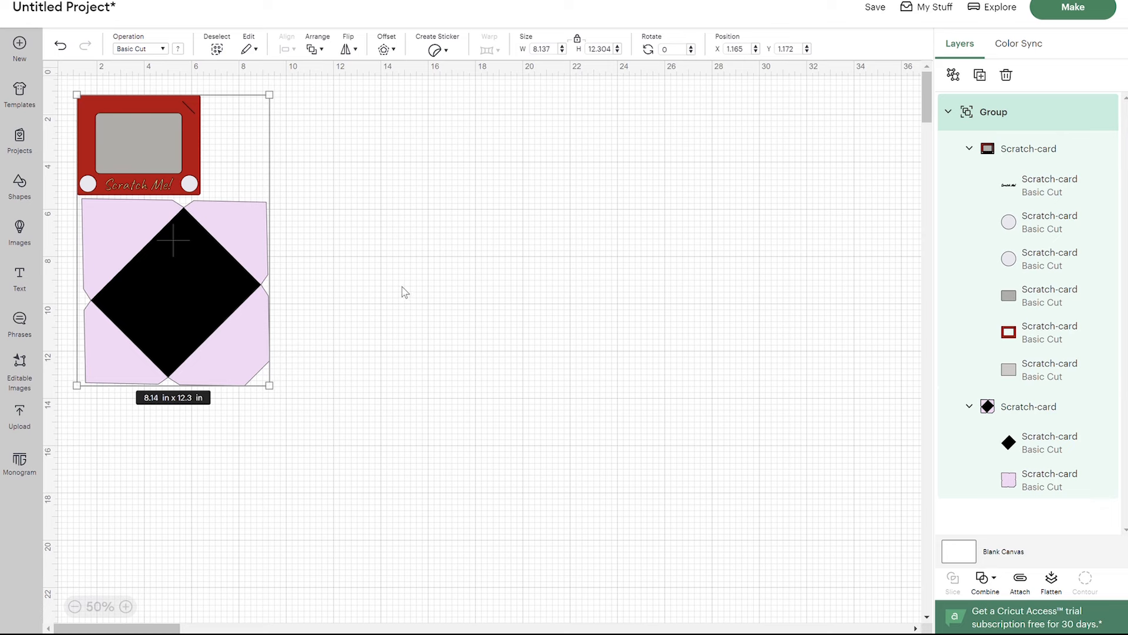
pyautogui.moveTo(395, 290)
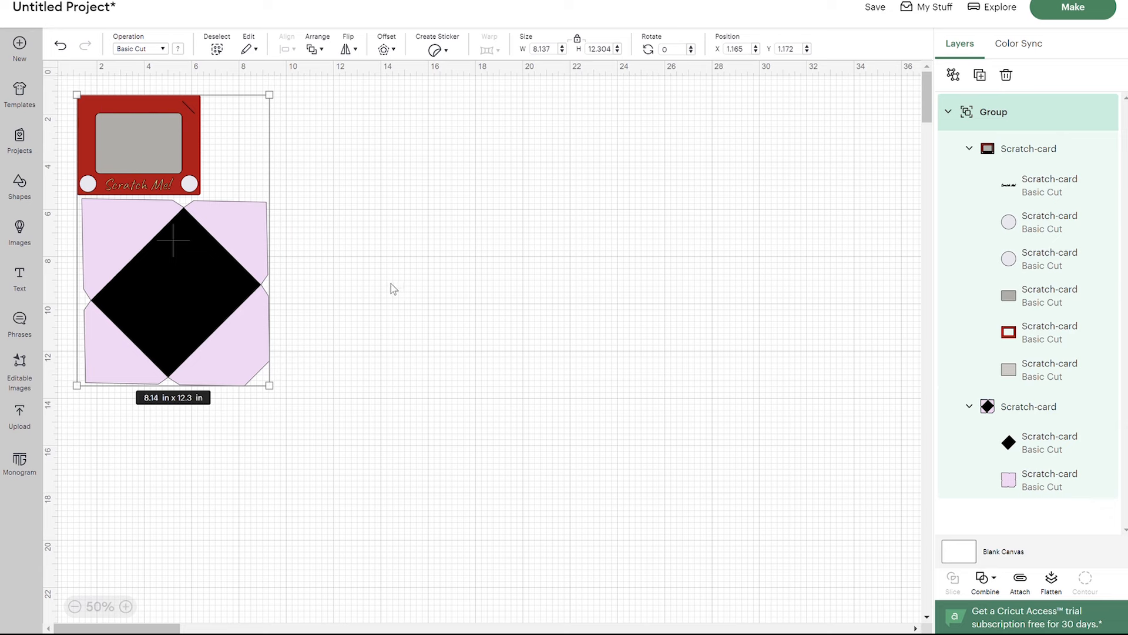
pyautogui.moveTo(425, 280)
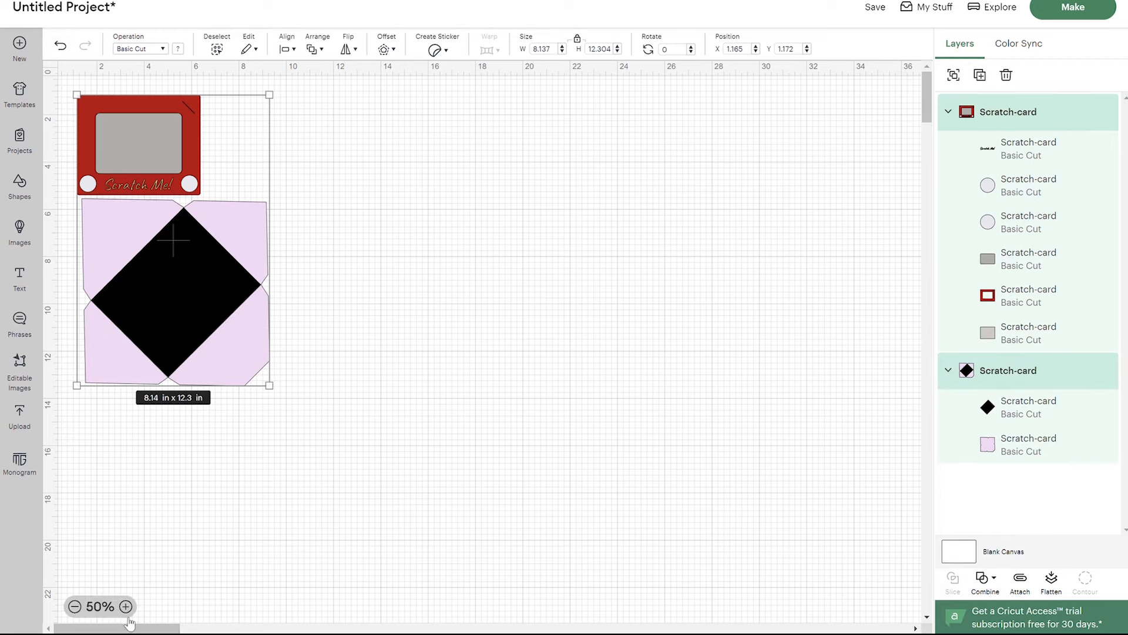
# Set the black diamond's operation to Score and select the lavender envelope group for attaching
pyautogui.click(126, 607)
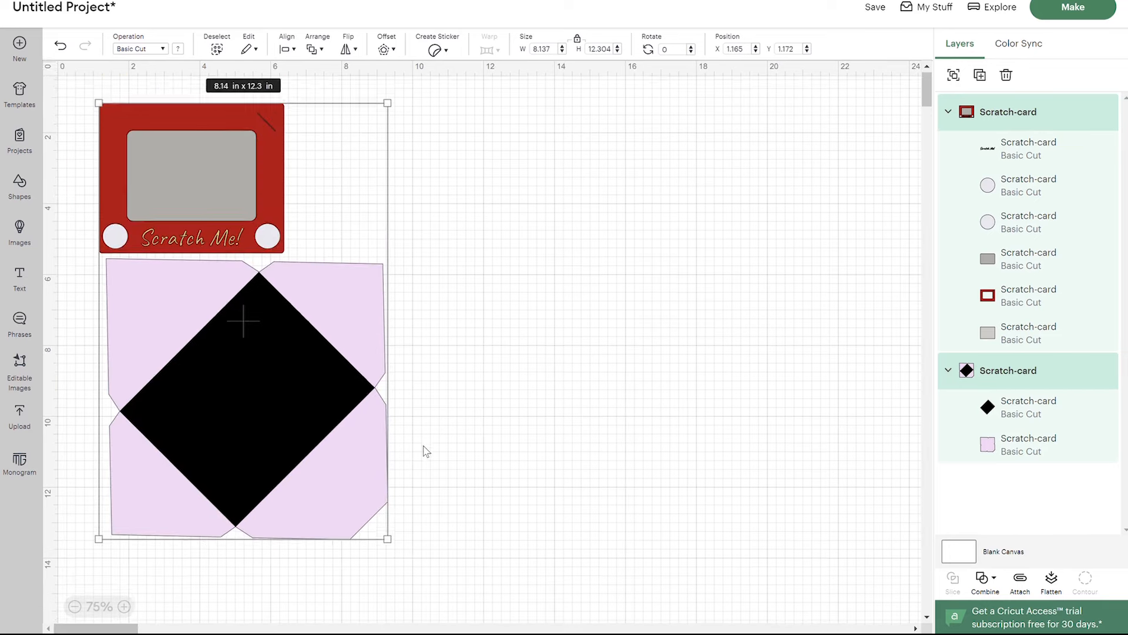
pyautogui.click(504, 389)
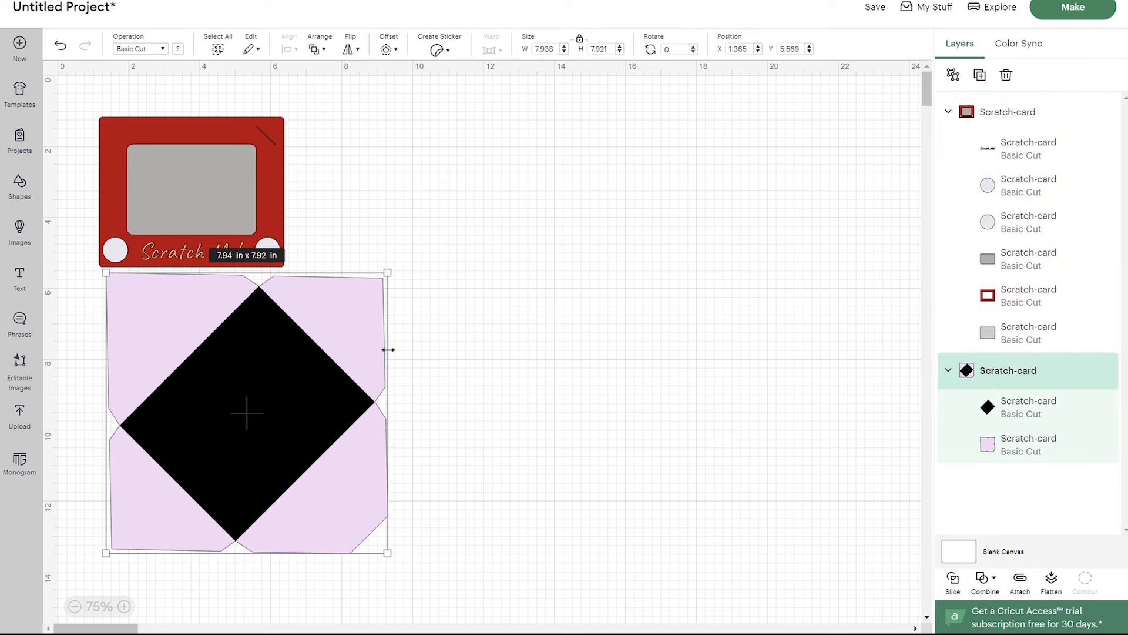
pyautogui.moveTo(580, 390)
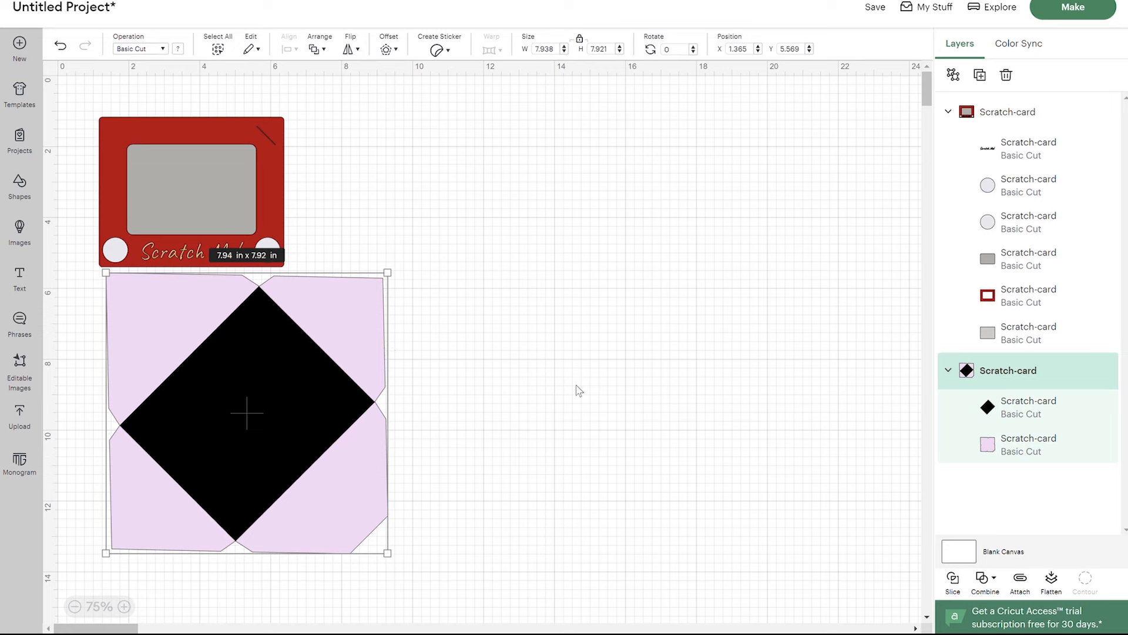
pyautogui.moveTo(771, 435)
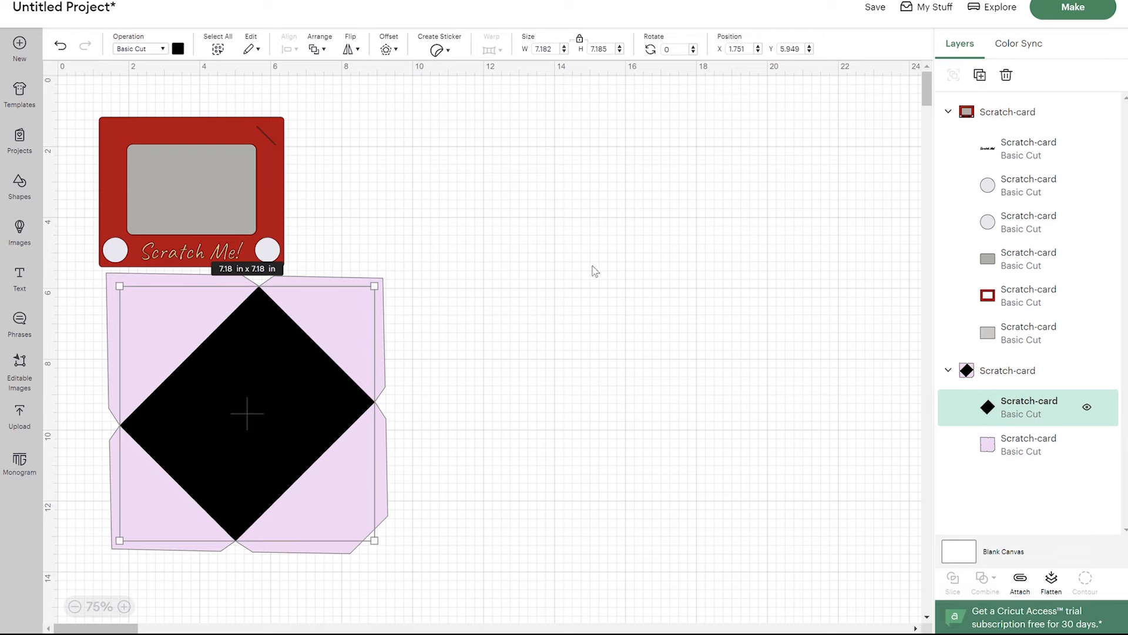
pyautogui.click(141, 48)
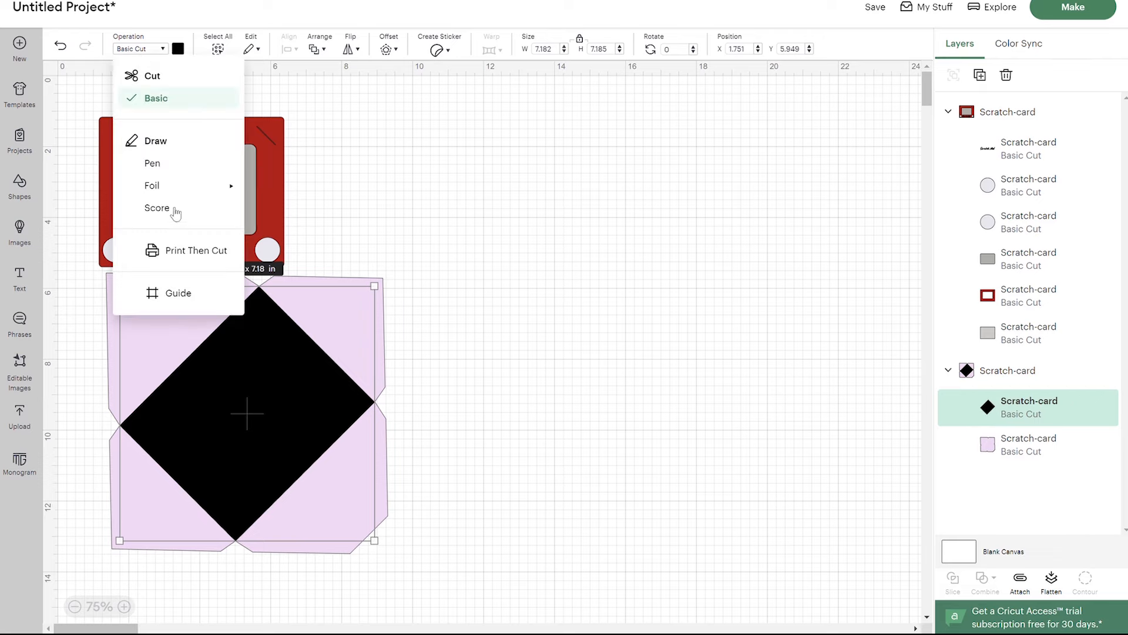
pyautogui.click(157, 208)
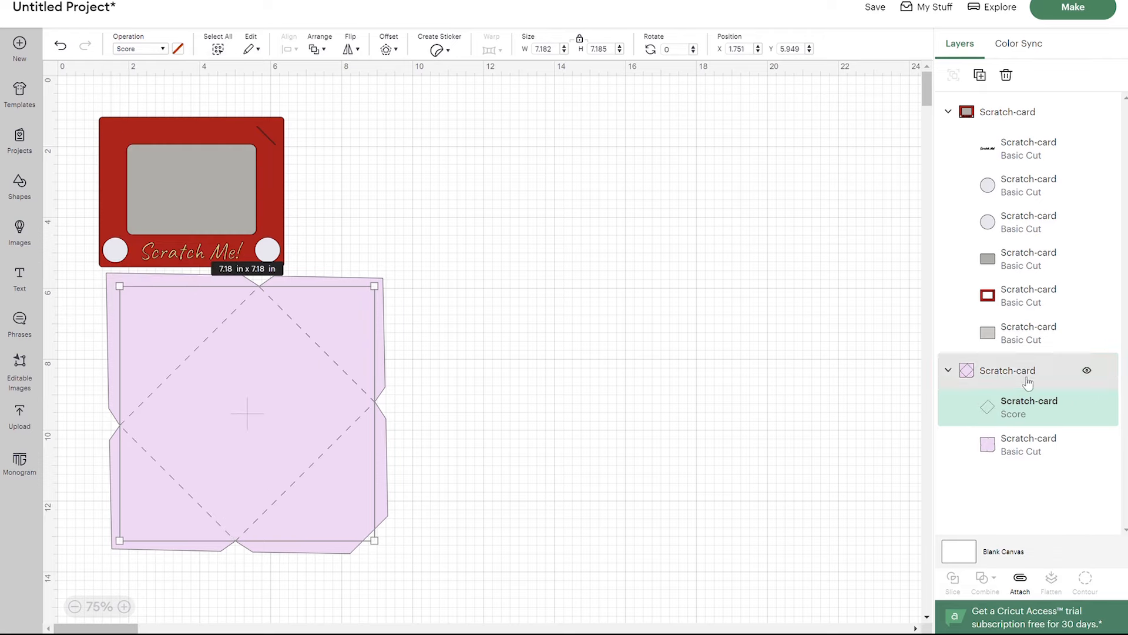
pyautogui.click(1020, 583)
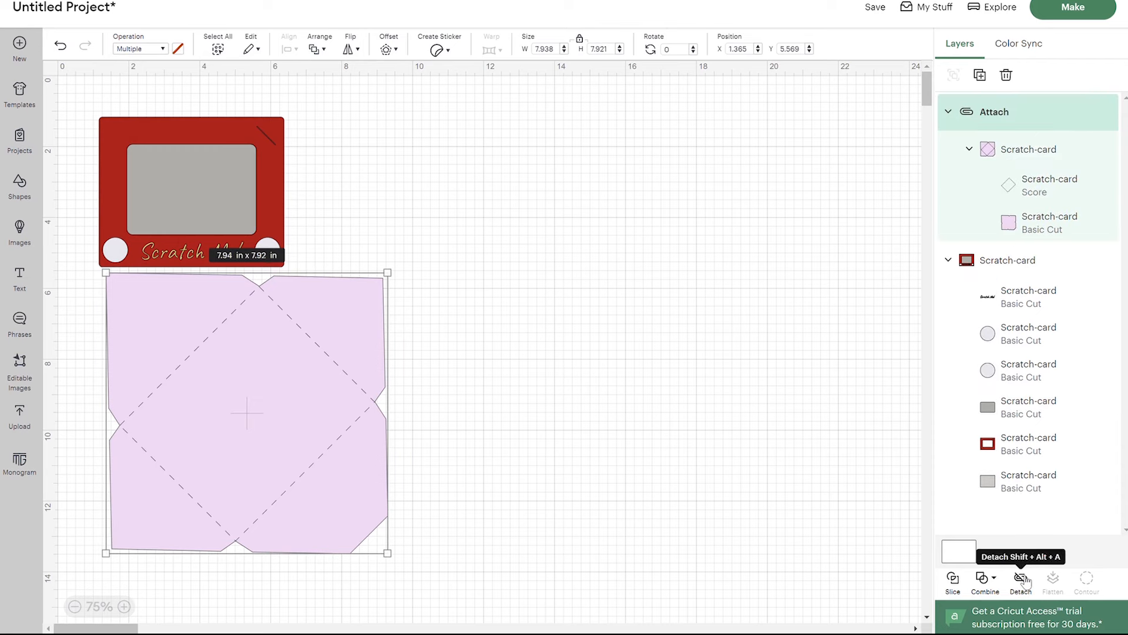
pyautogui.moveTo(536, 349)
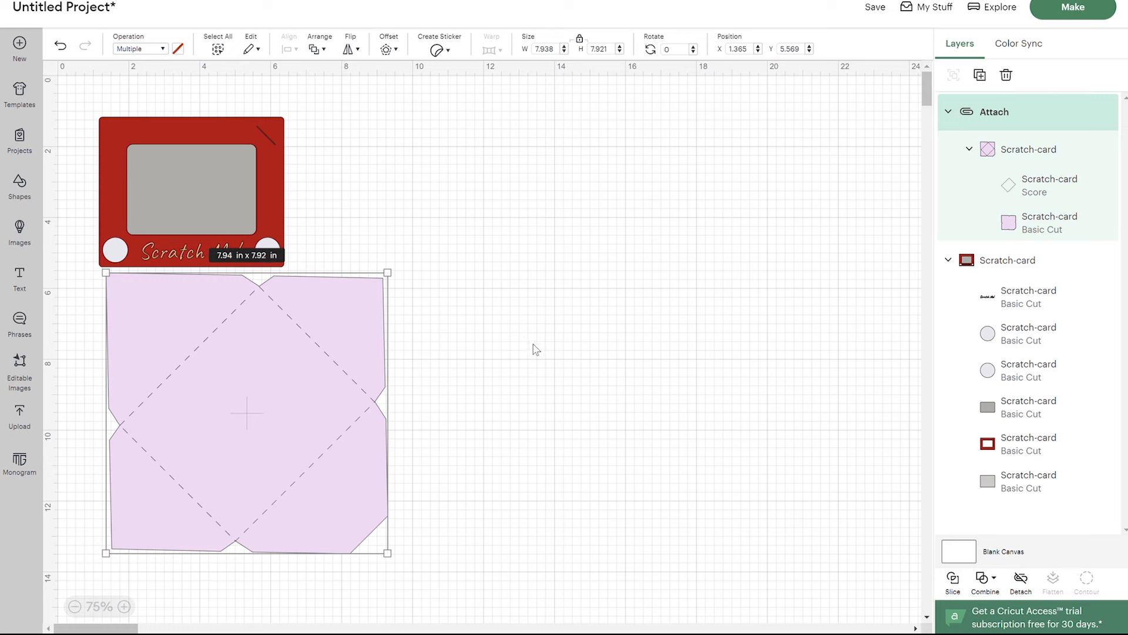
pyautogui.moveTo(186, 138)
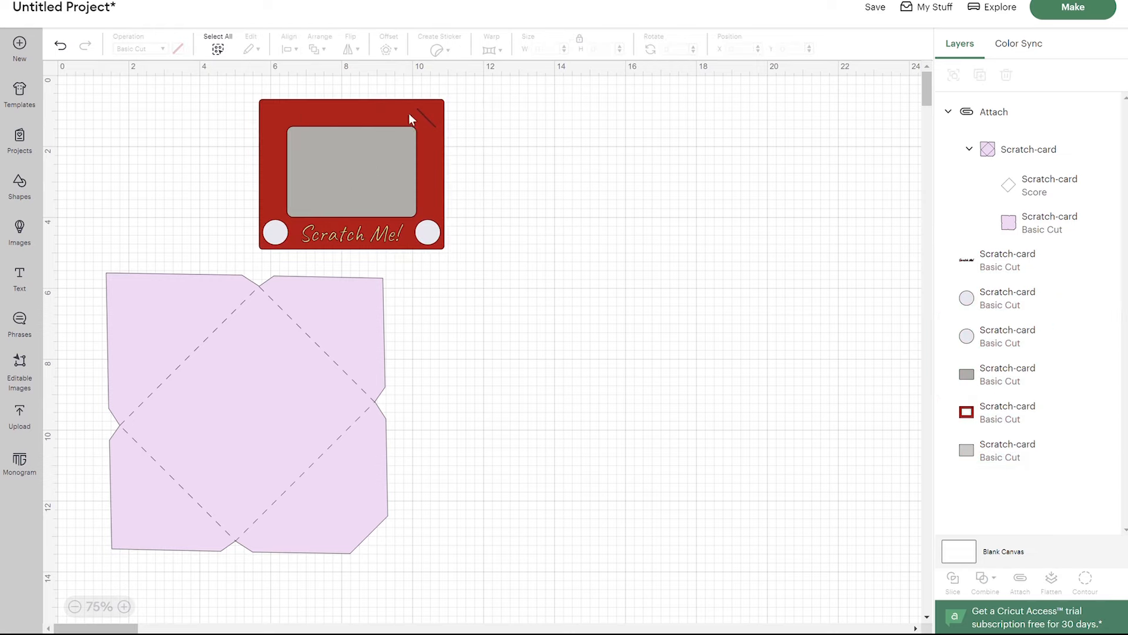
# Separate the red frame from the grey pieces and inspect its contours twice in the Contour dialog
pyautogui.click(1007, 412)
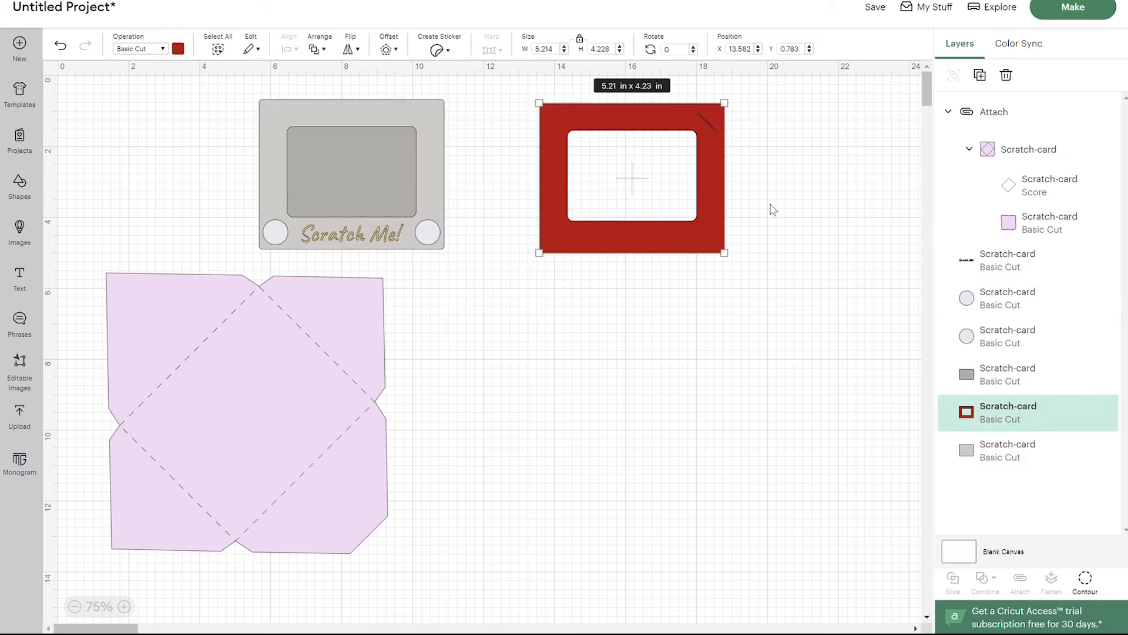
pyautogui.moveTo(708, 125)
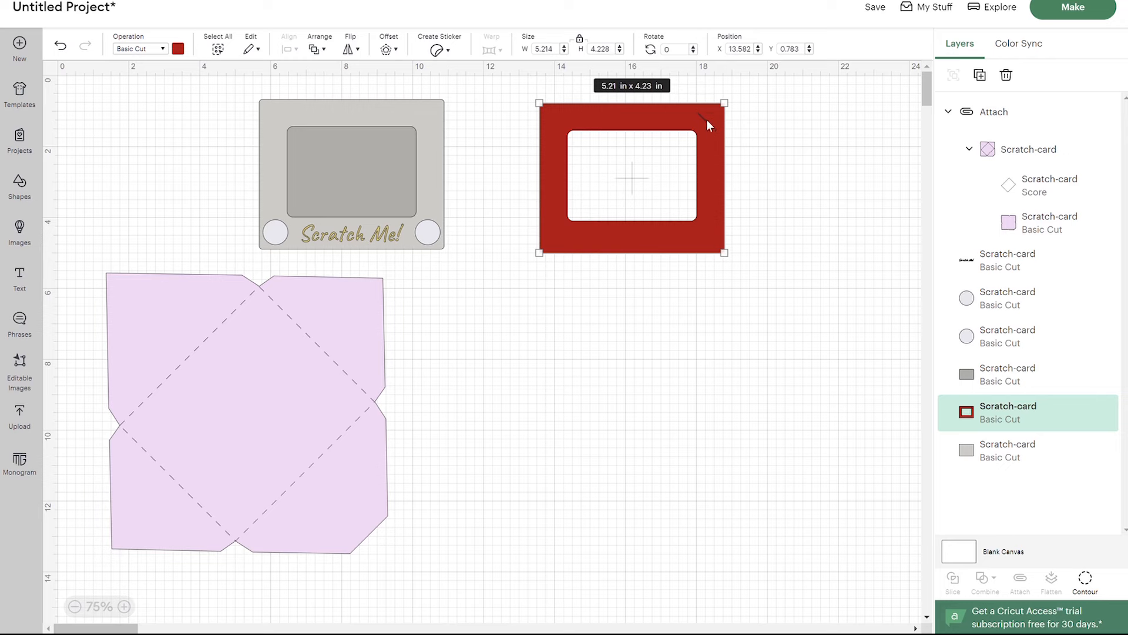
pyautogui.moveTo(687, 295)
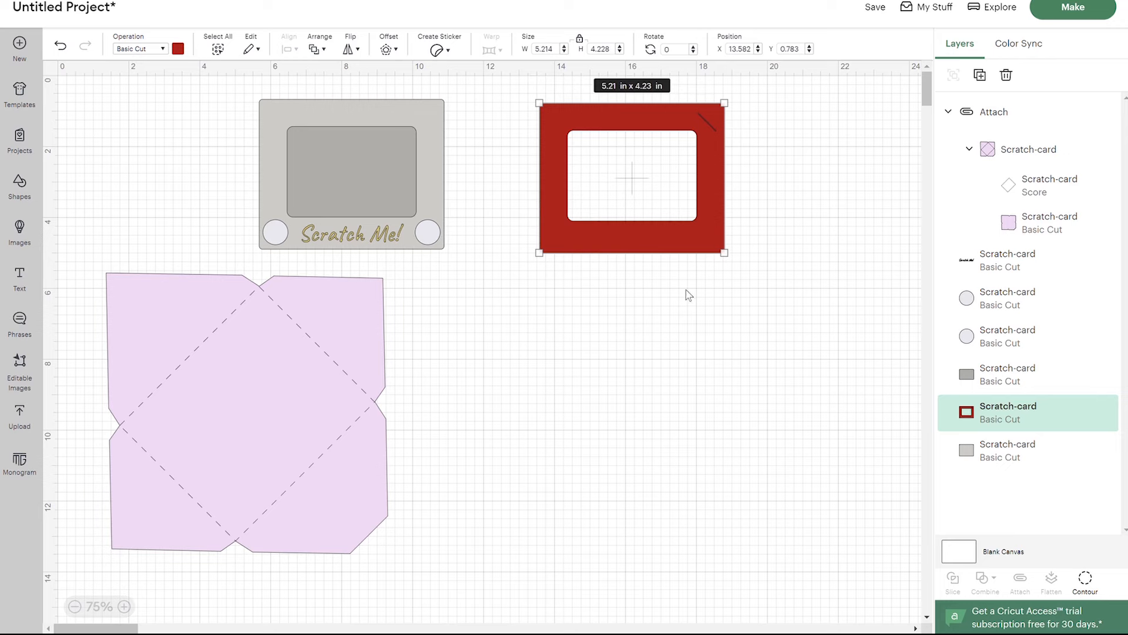
pyautogui.moveTo(695, 309)
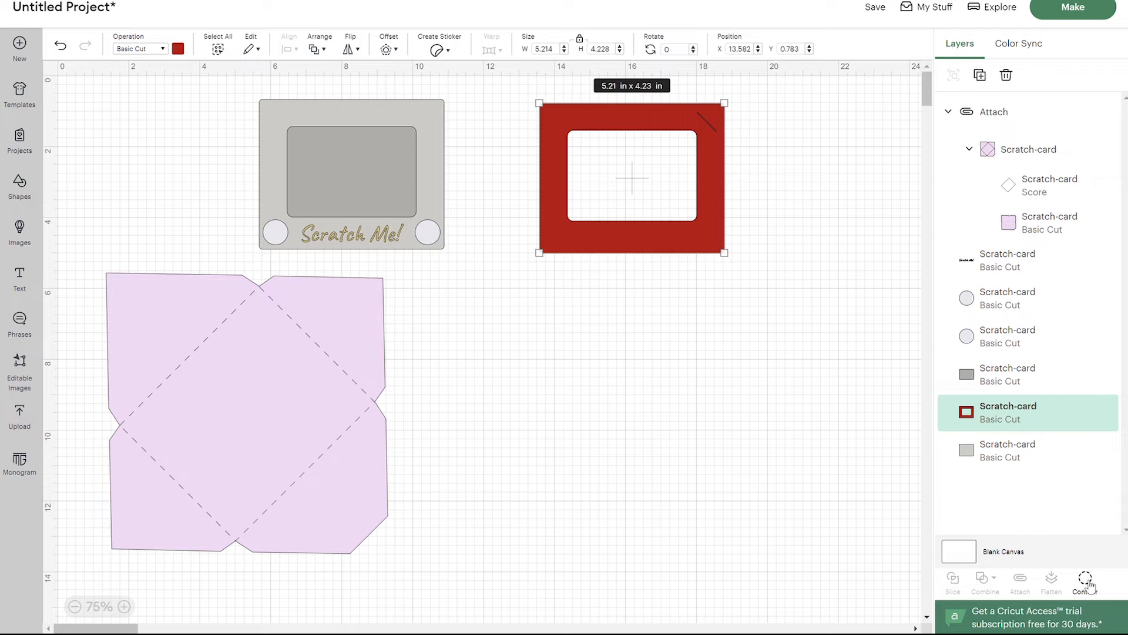
pyautogui.click(1085, 583)
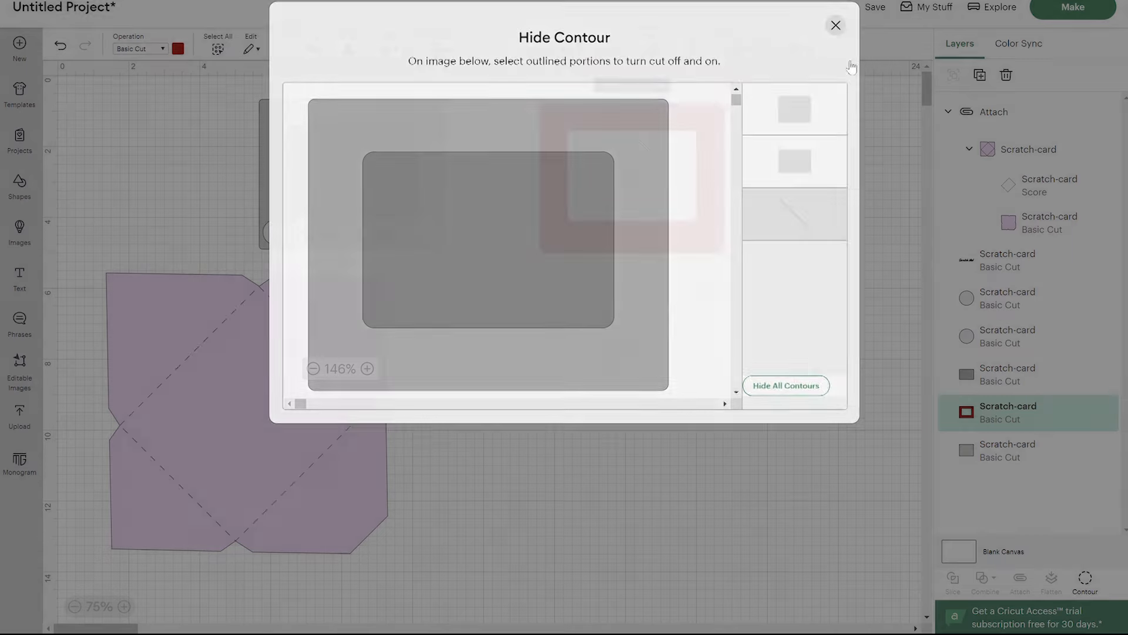
pyautogui.click(836, 25)
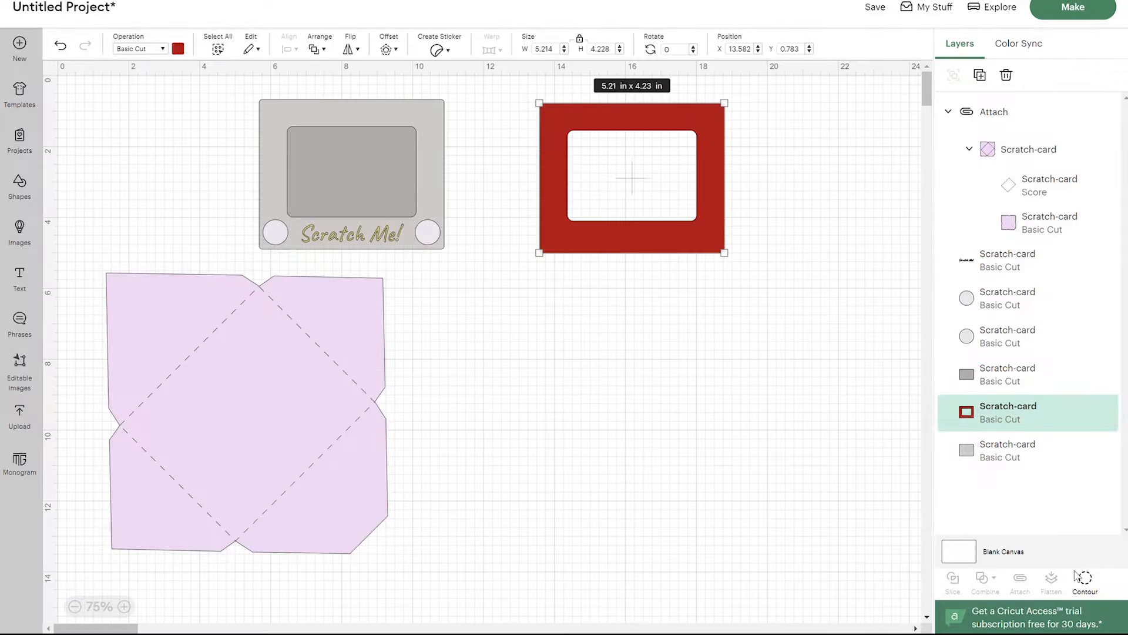
pyautogui.click(1083, 582)
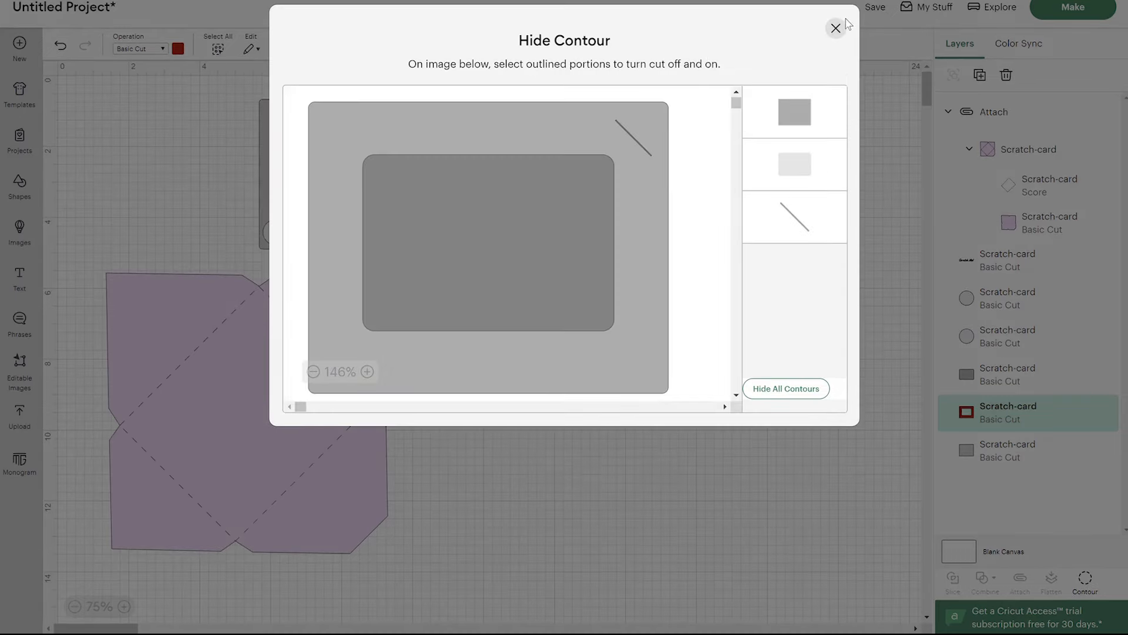
pyautogui.click(834, 28)
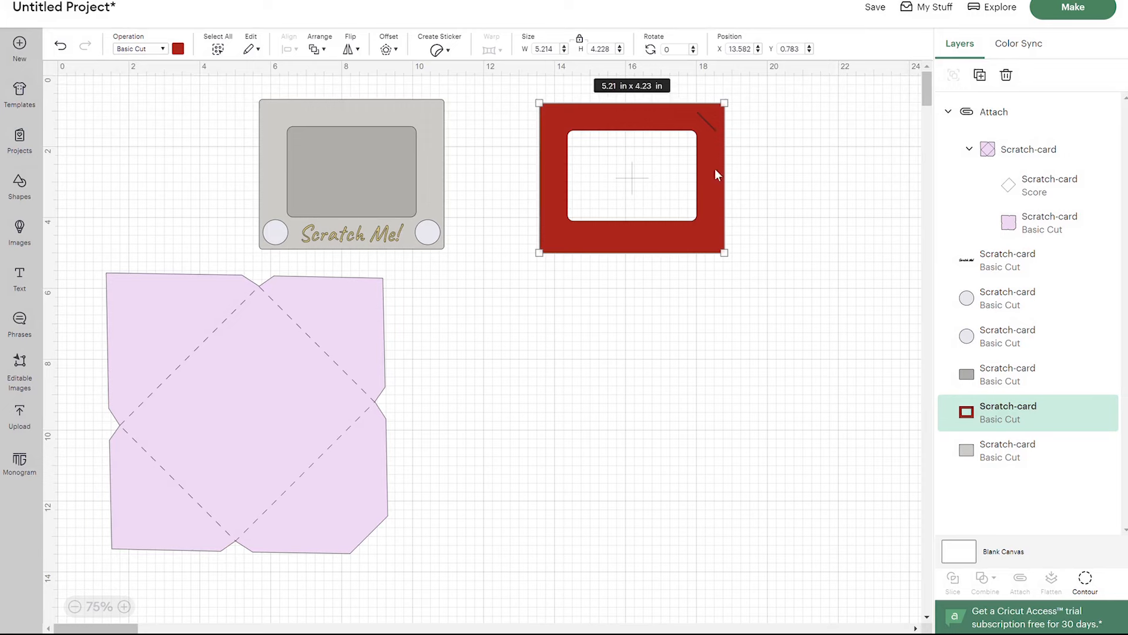
pyautogui.moveTo(579, 396)
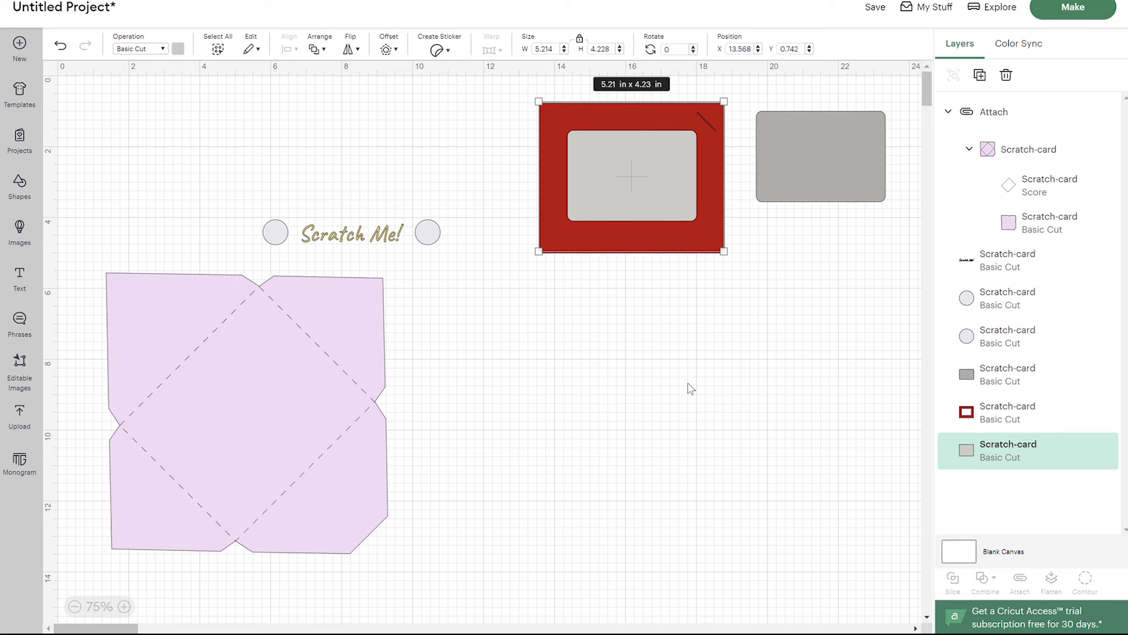
pyautogui.moveTo(632, 153)
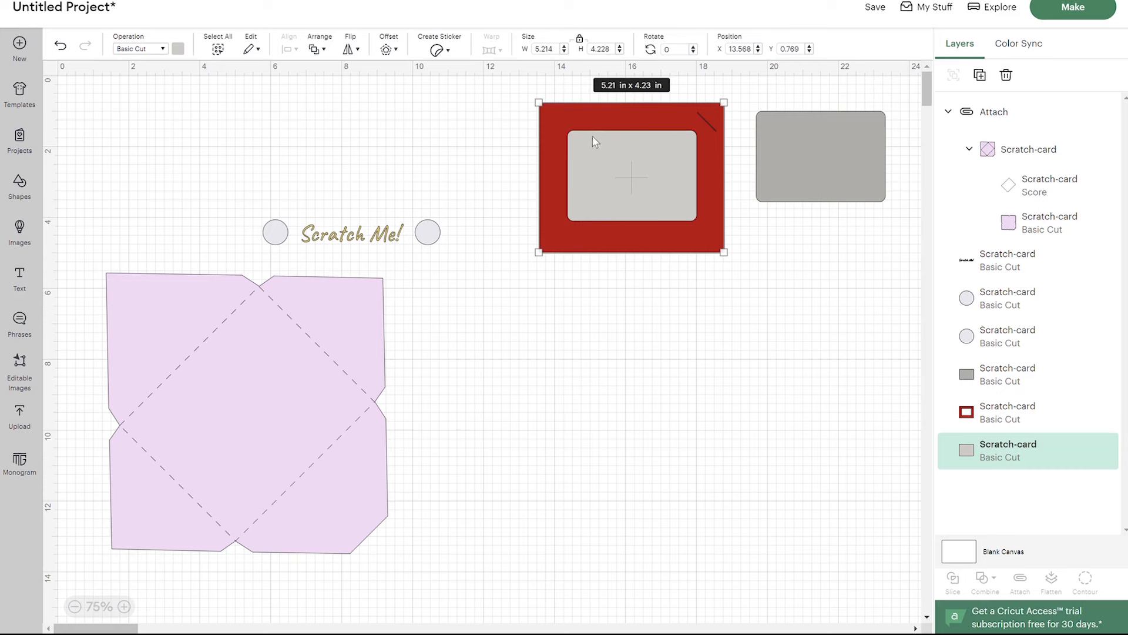
pyautogui.moveTo(579, 192)
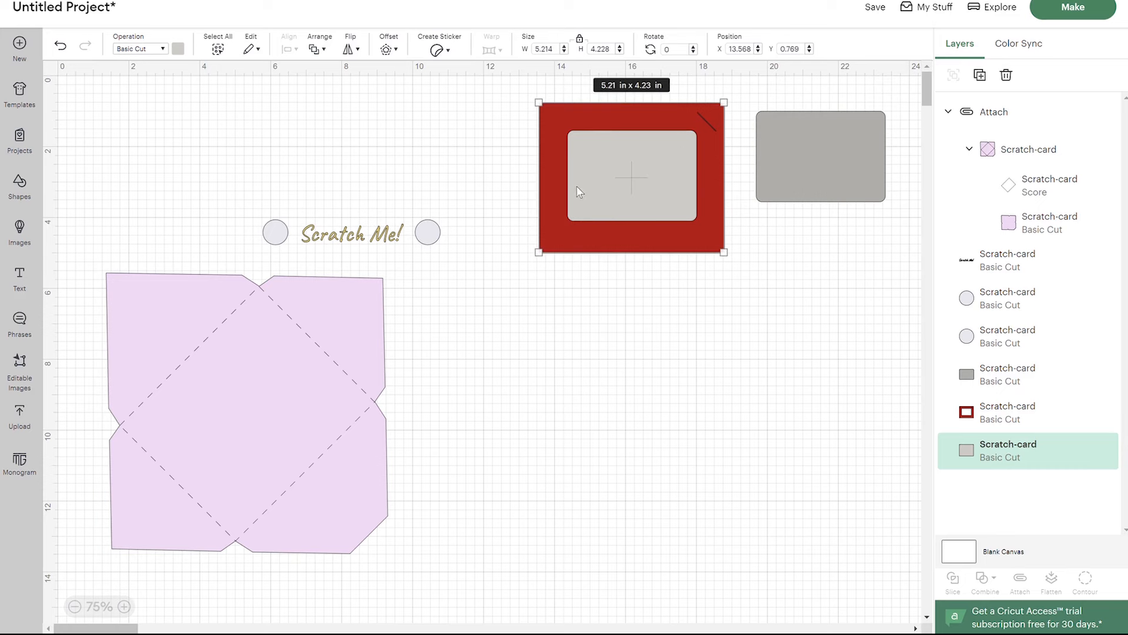
pyautogui.moveTo(626, 214)
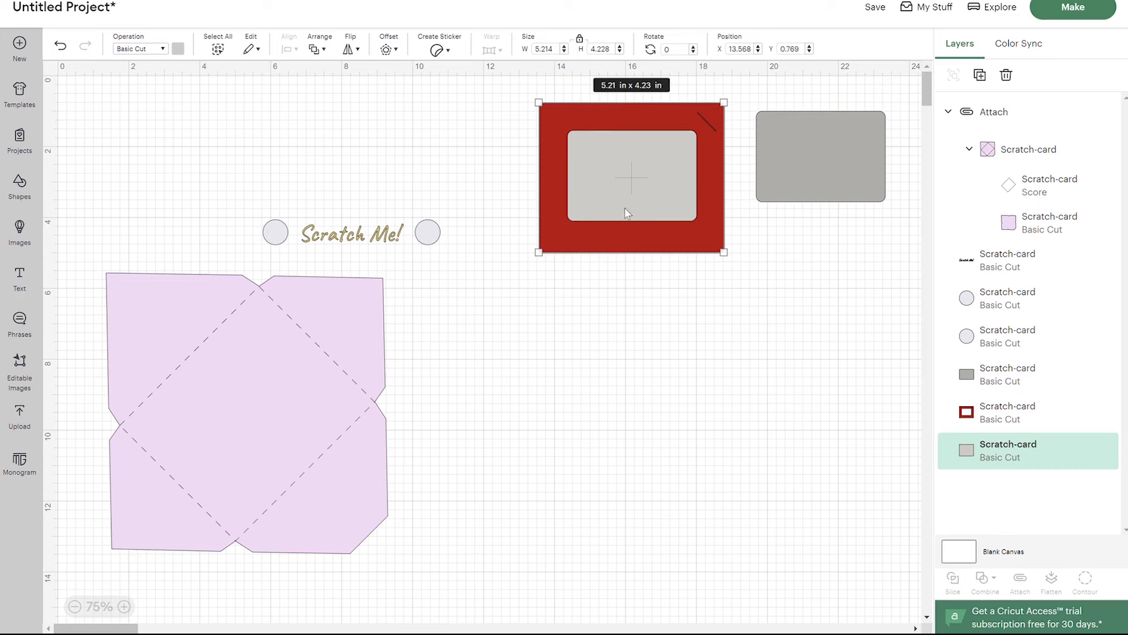
pyautogui.moveTo(664, 154)
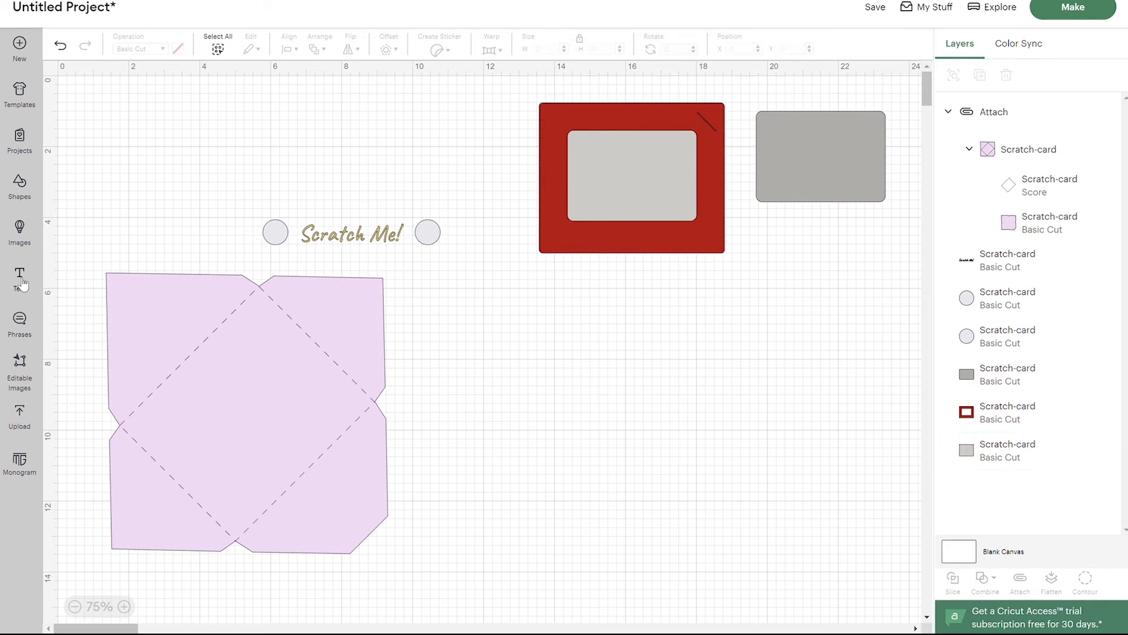
# Add a text box reading Hello and filter the fonts to free writing styles for drawing
pyautogui.click(18, 280)
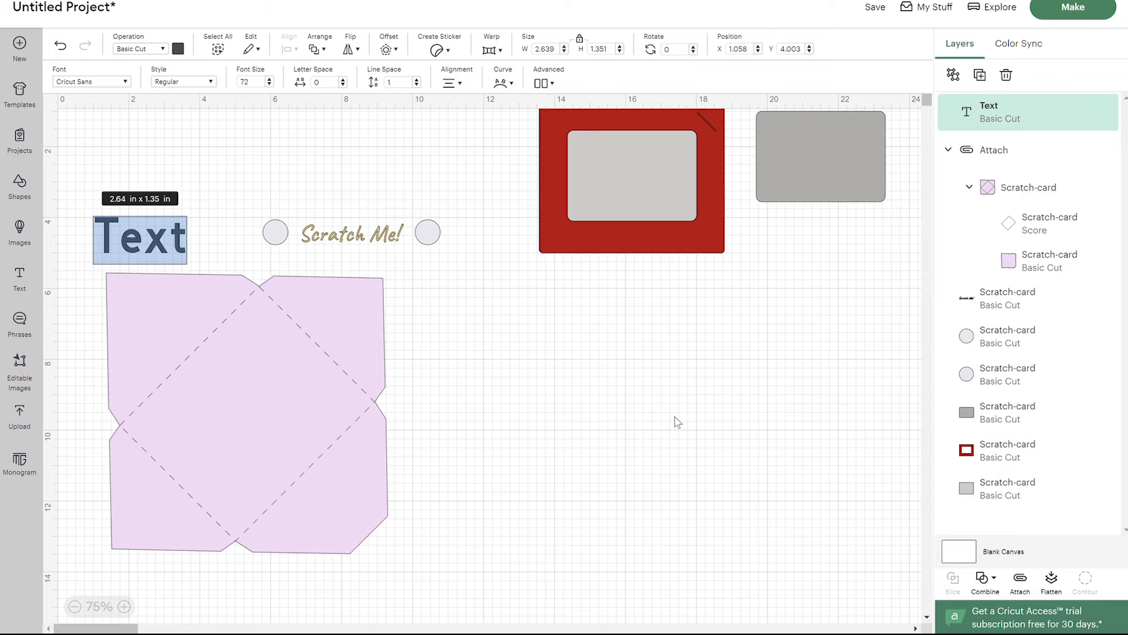
pyautogui.write('Hello')
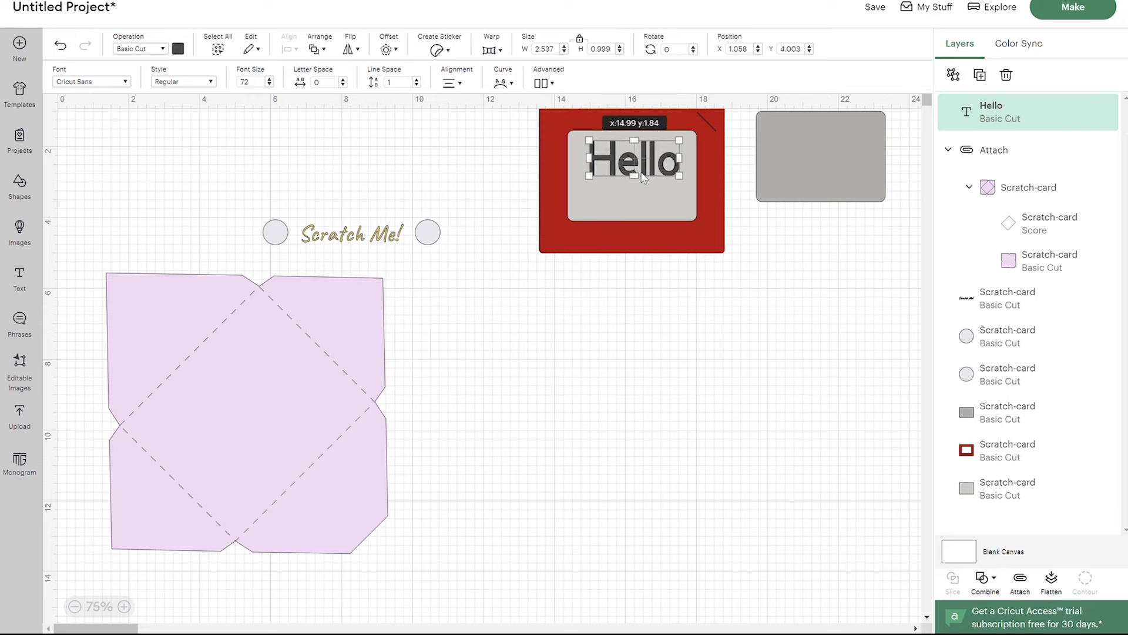
pyautogui.click(91, 81)
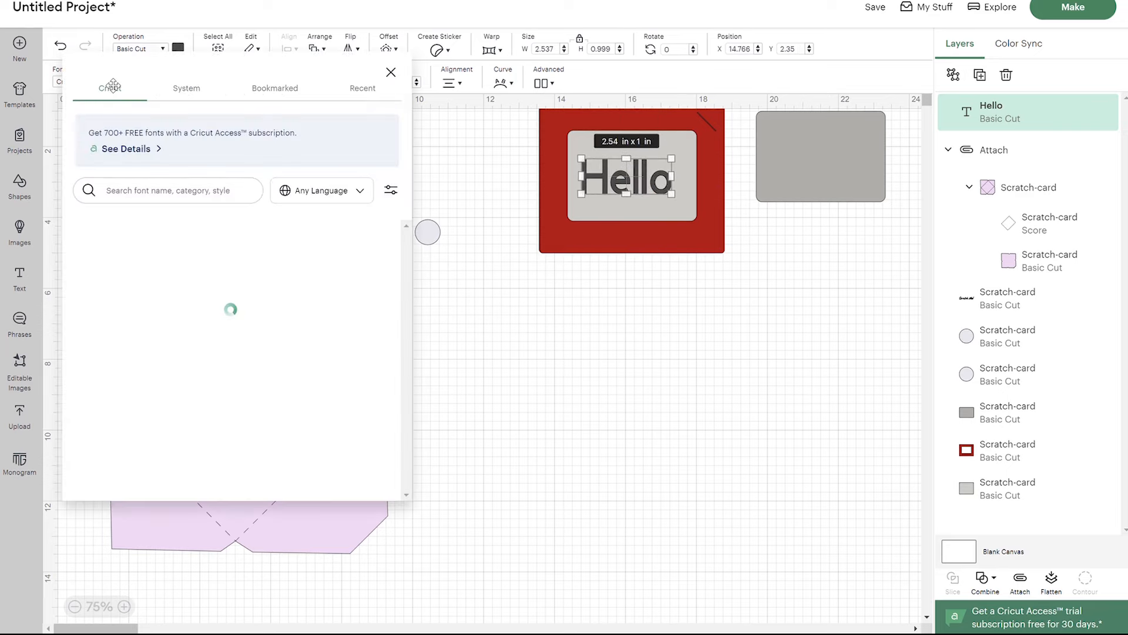
pyautogui.click(390, 191)
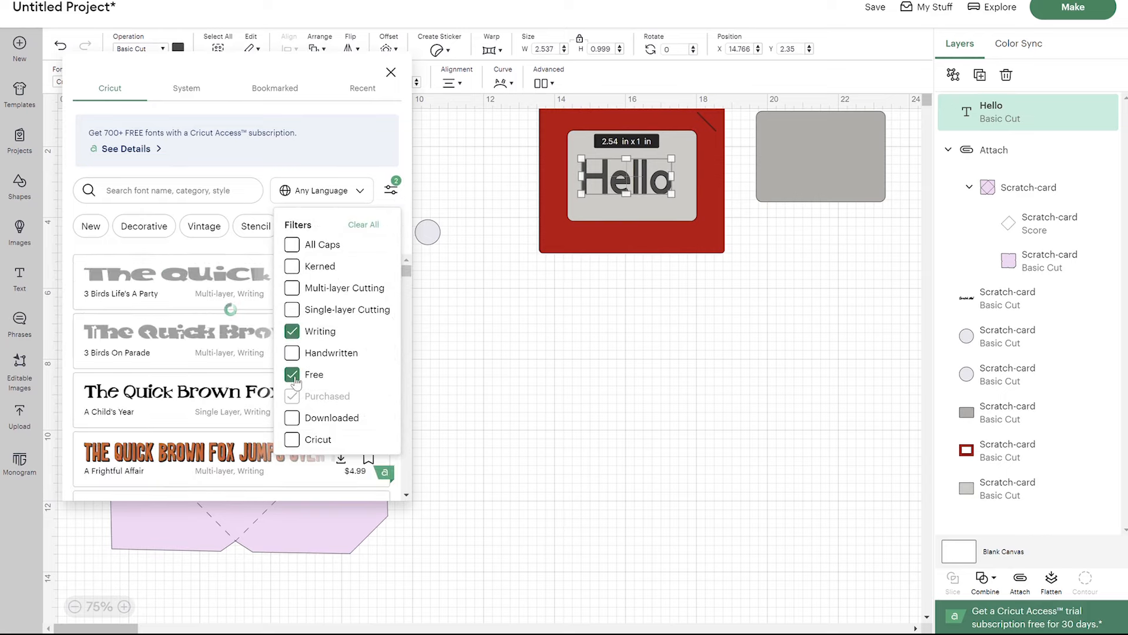
pyautogui.click(292, 374)
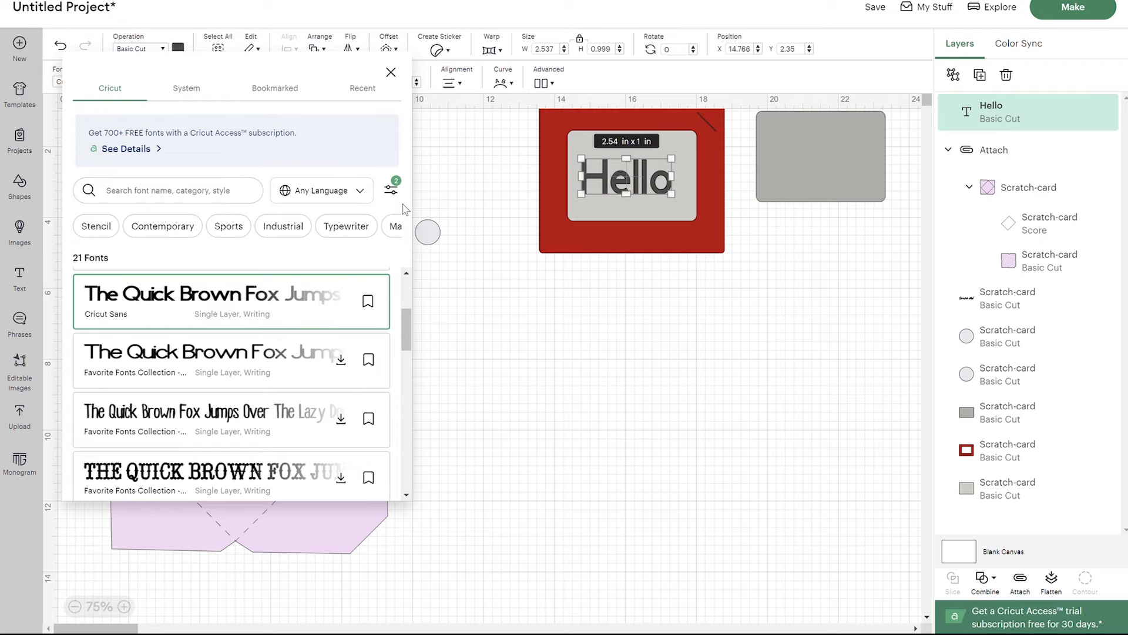
pyautogui.scroll(-3)
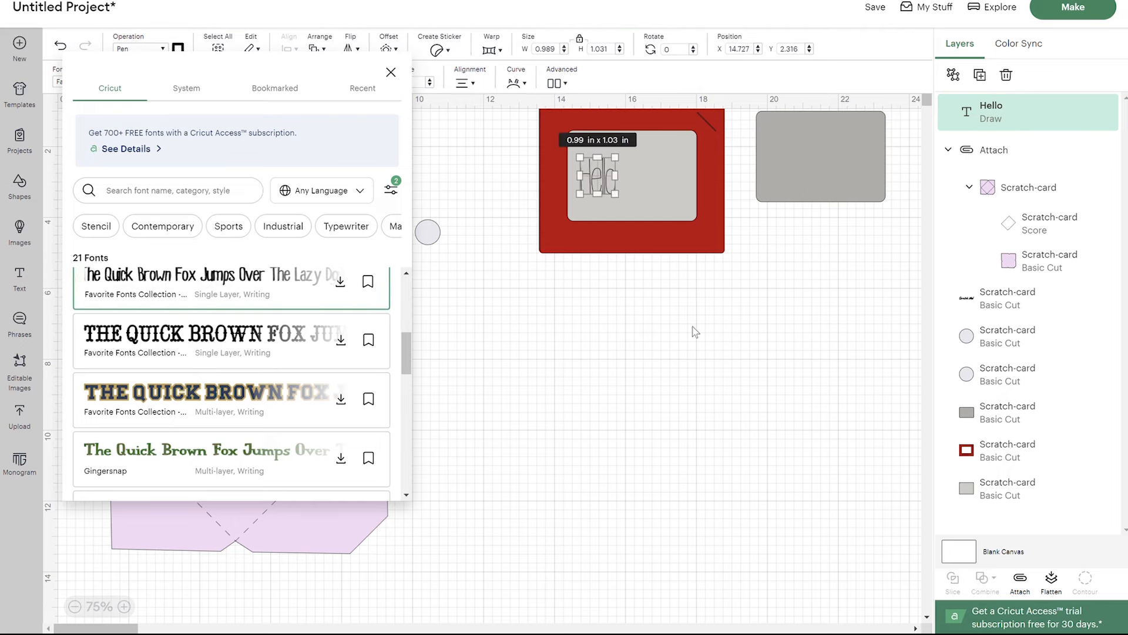
pyautogui.click(390, 72)
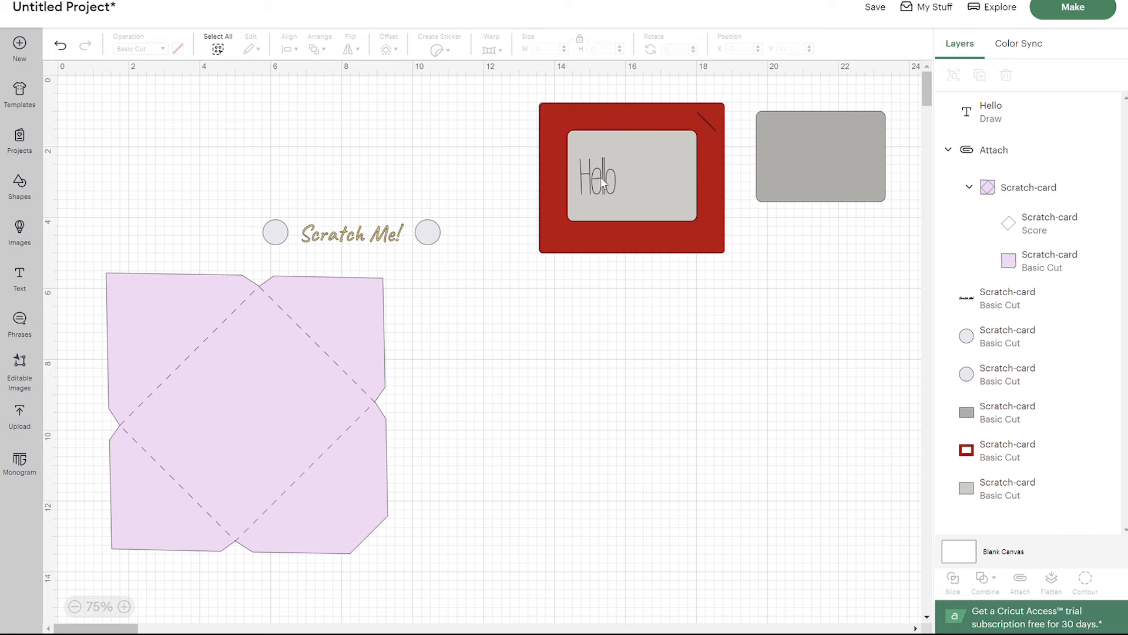
# Select Hello with the red frame and grey panel to centre it on the screen, then clear selection
pyautogui.click(597, 175)
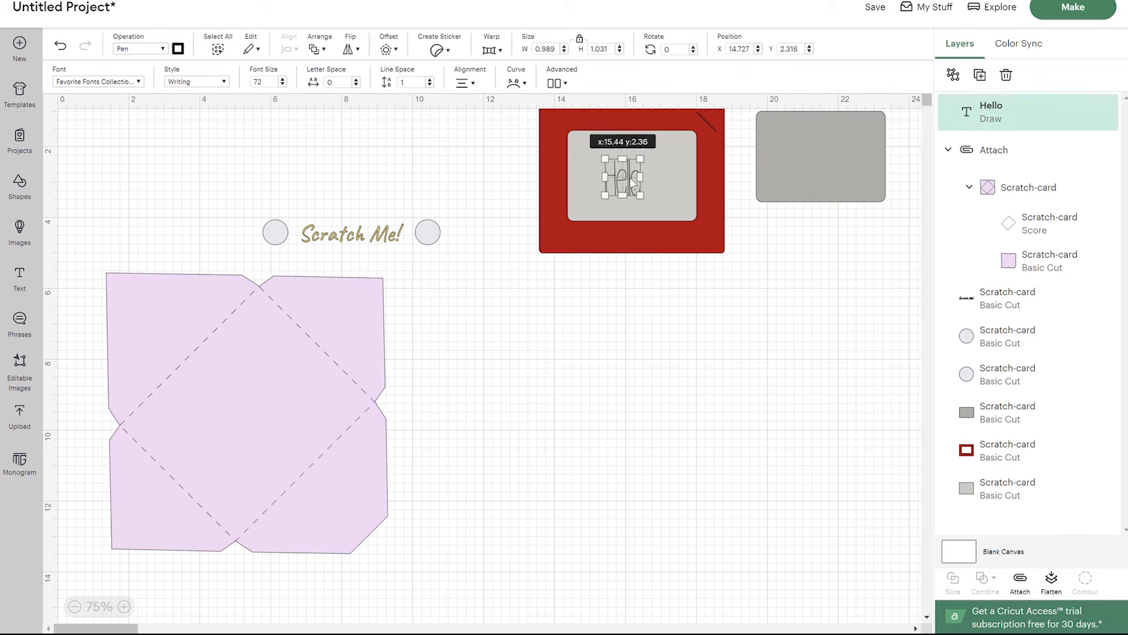
pyautogui.click(633, 178)
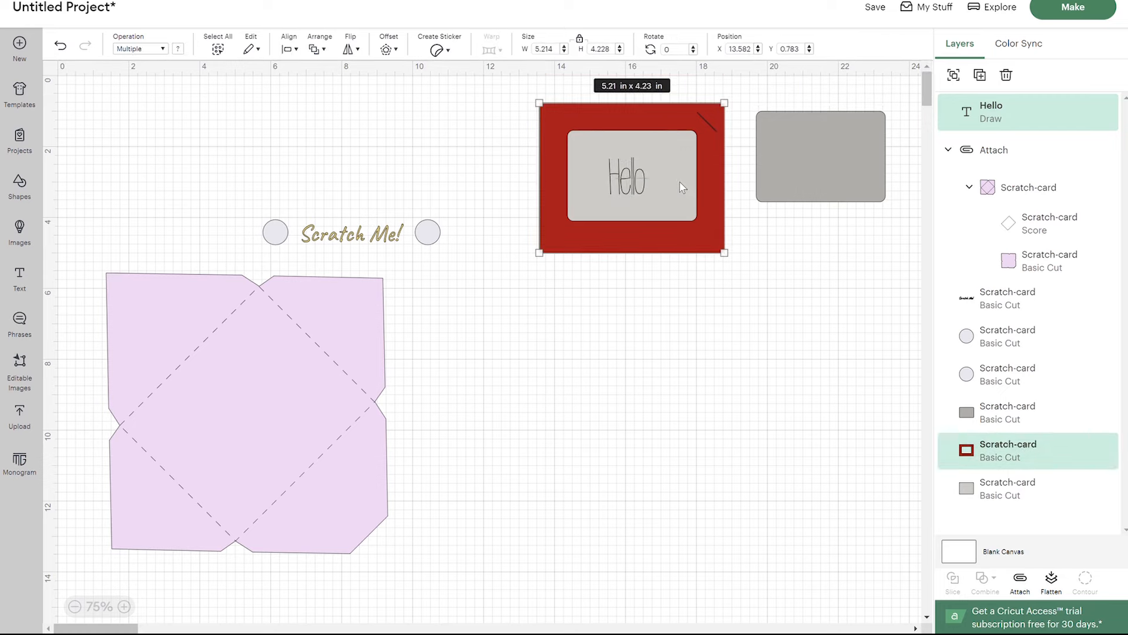
pyautogui.moveTo(1042, 430)
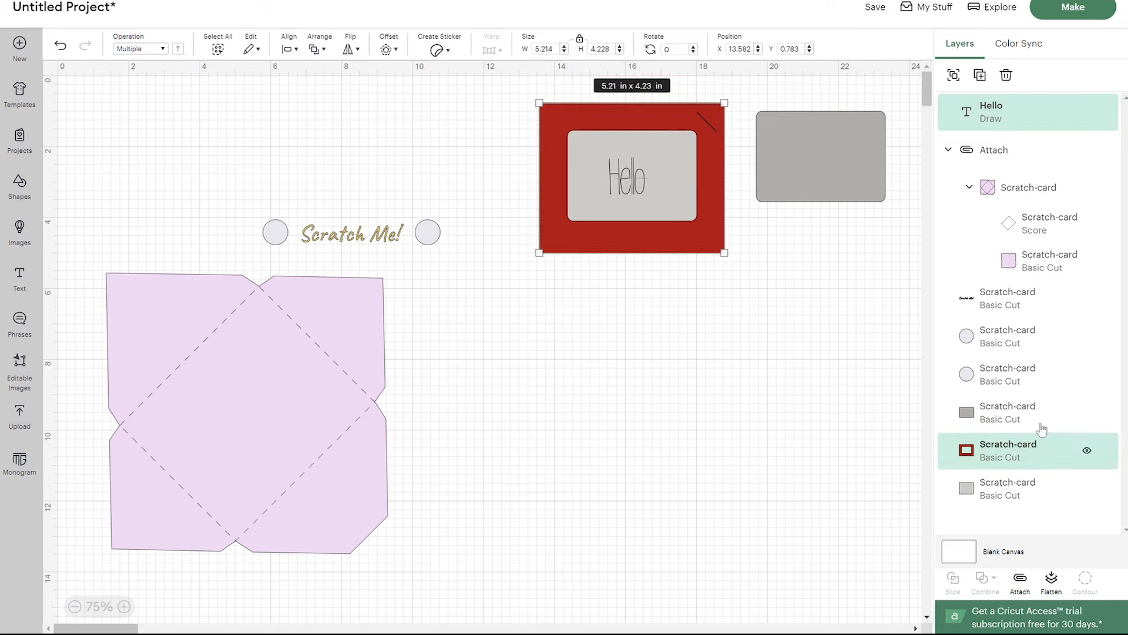
pyautogui.click(1007, 488)
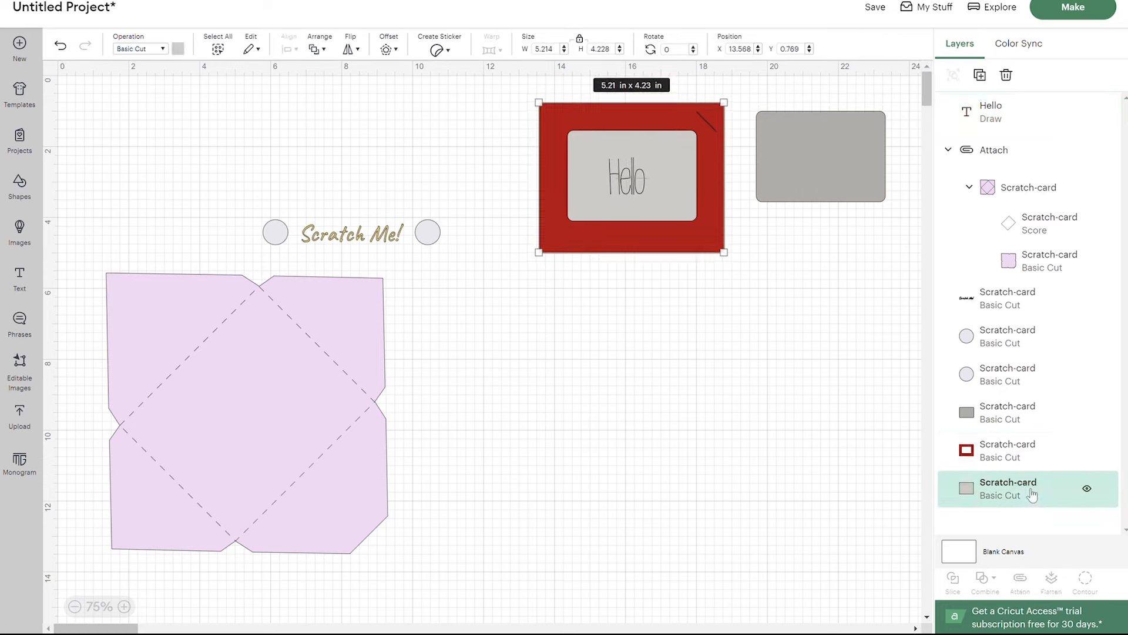
pyautogui.click(993, 111)
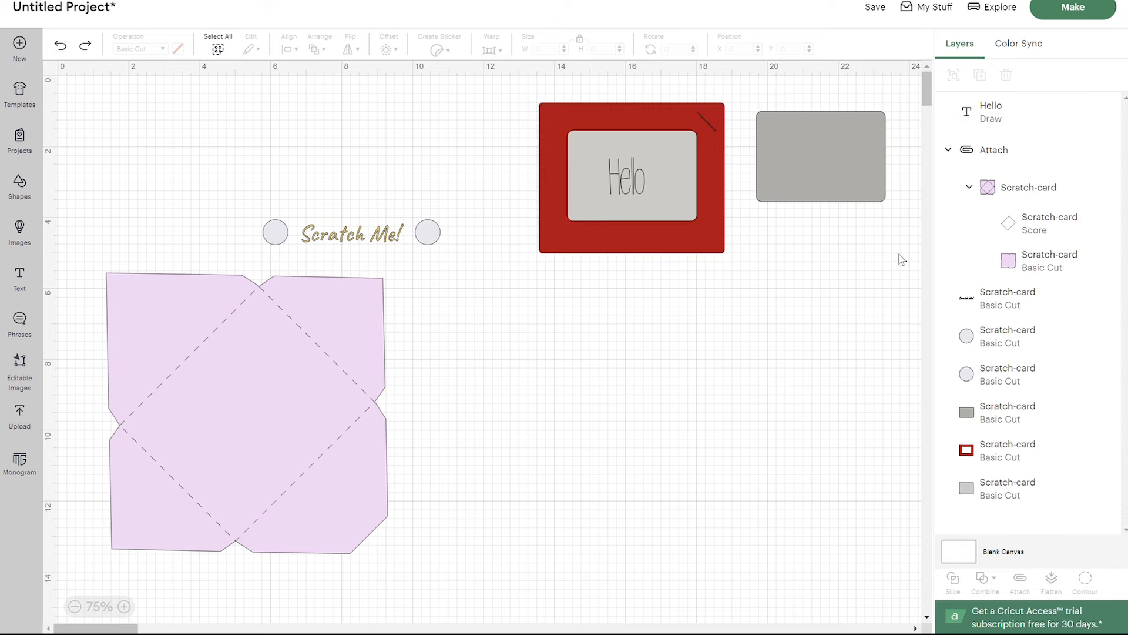
pyautogui.moveTo(1030, 114)
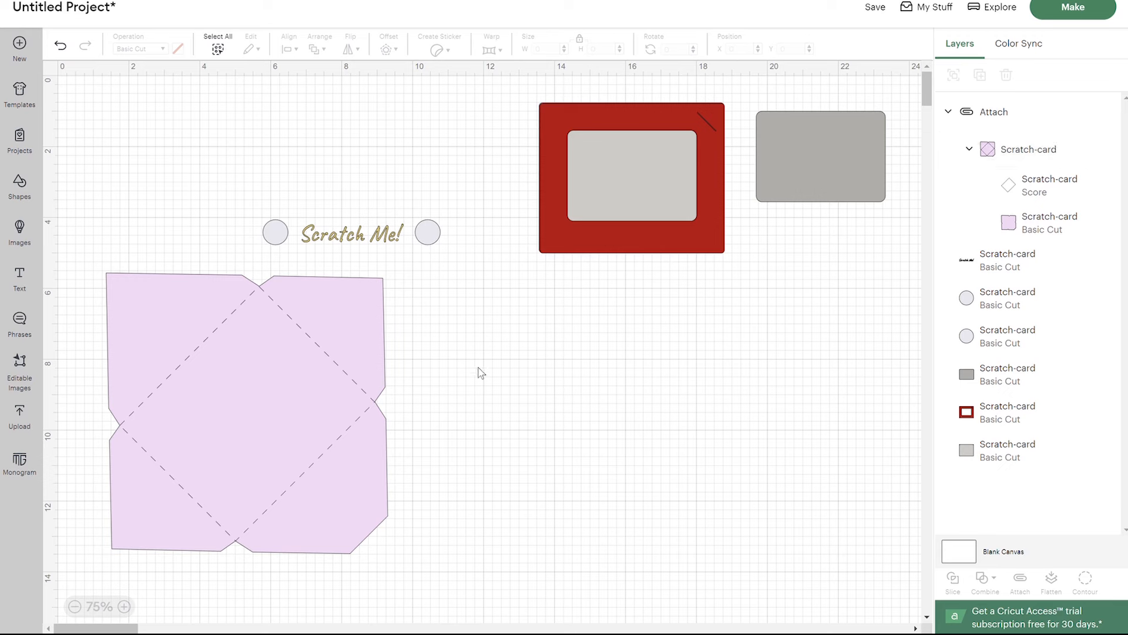
pyautogui.moveTo(435, 236)
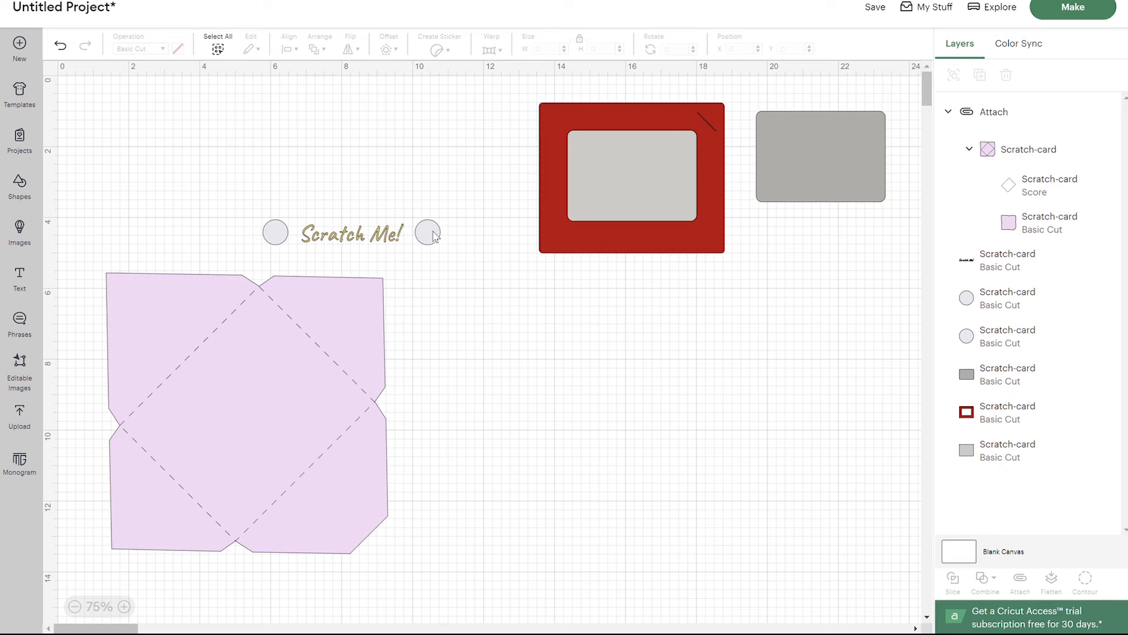
# Select the left grey circle and the Scratch Me! text to place them along the frame's bottom
pyautogui.click(273, 232)
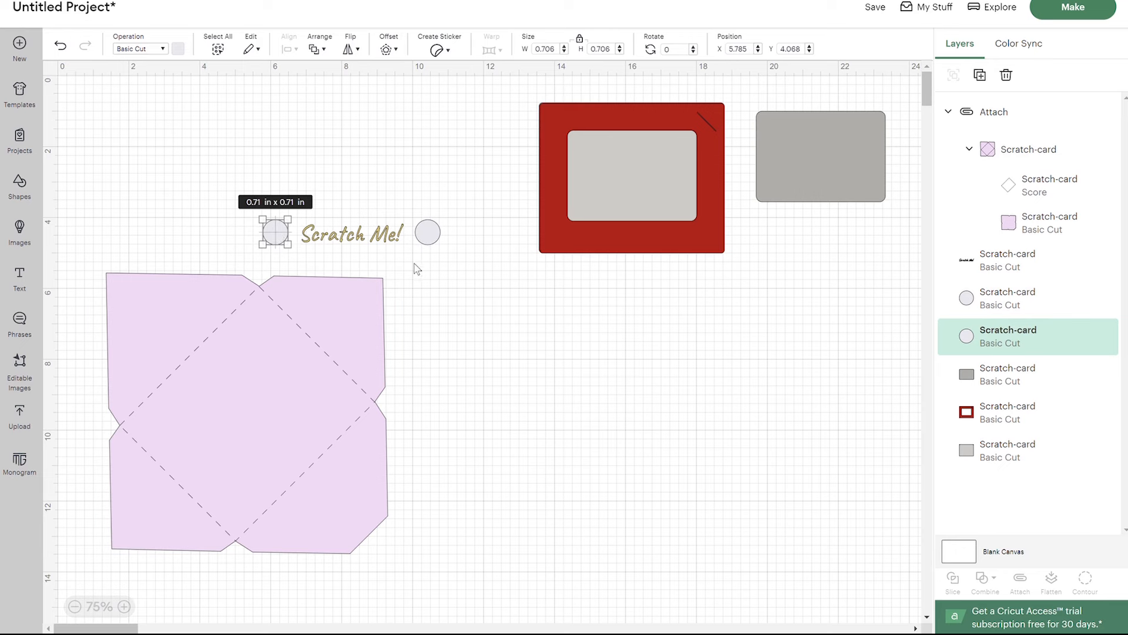
pyautogui.moveTo(466, 304)
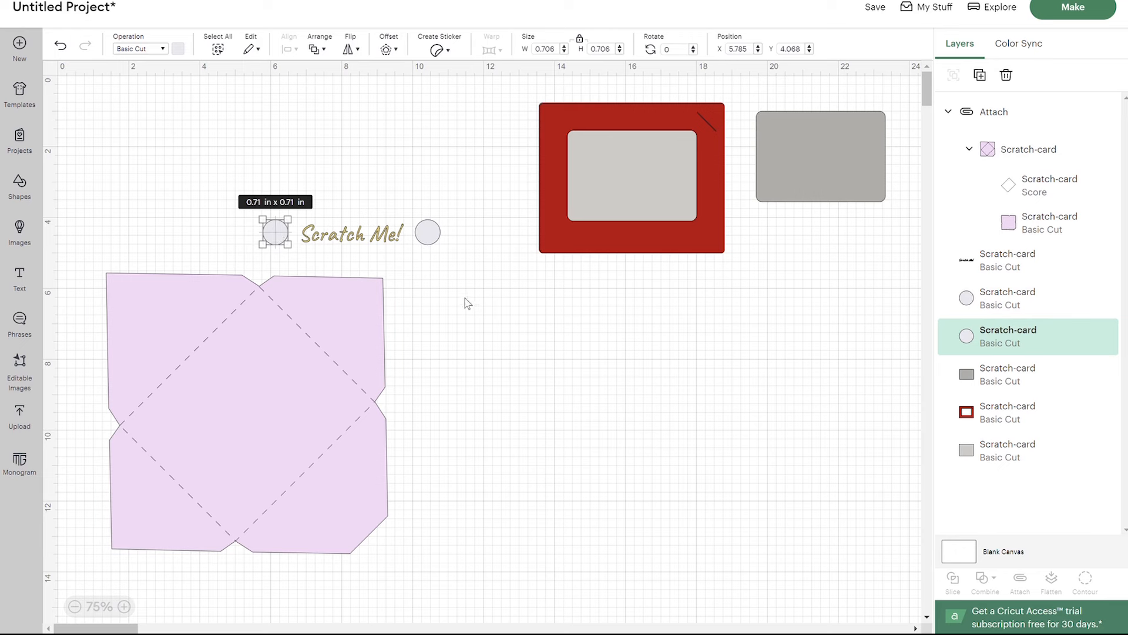
pyautogui.moveTo(467, 292)
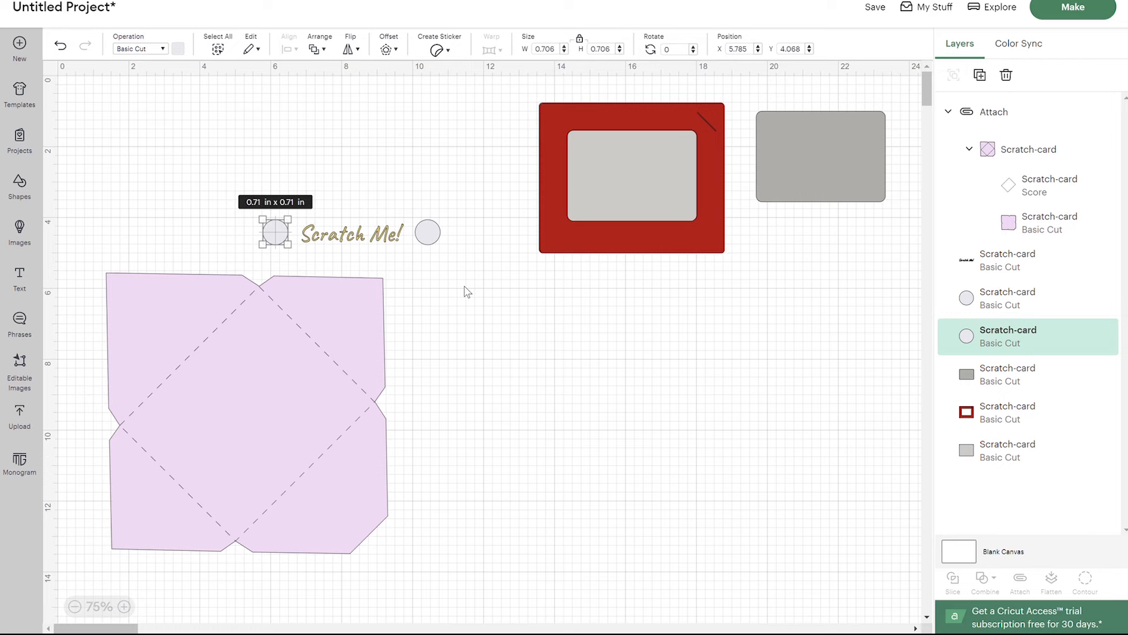
pyautogui.moveTo(428, 248)
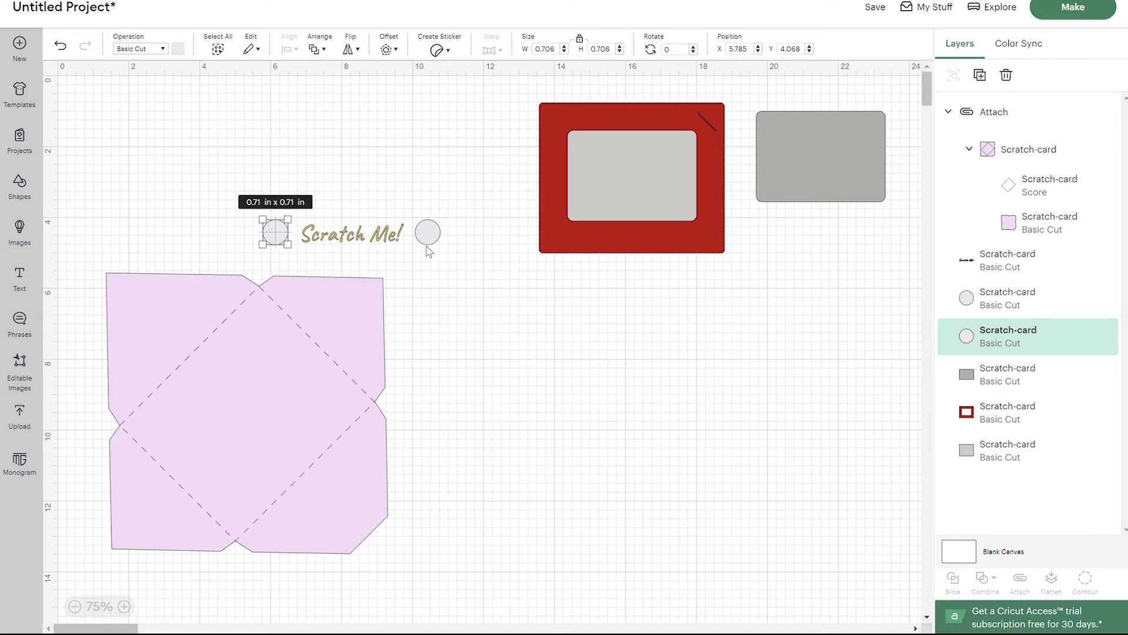
pyautogui.moveTo(500, 314)
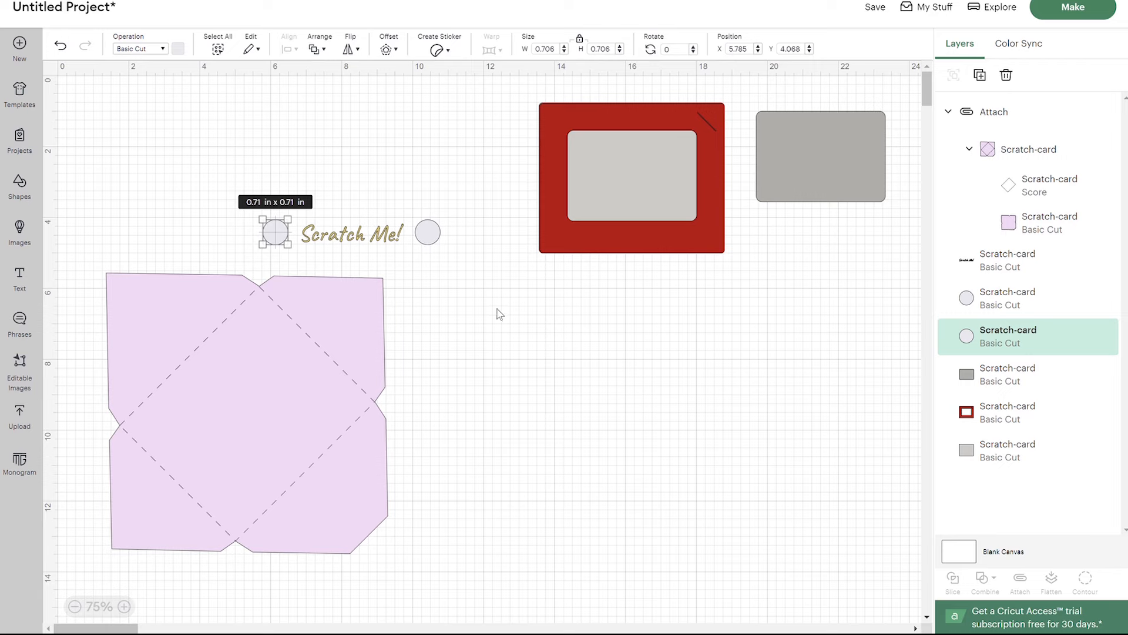
pyautogui.click(351, 233)
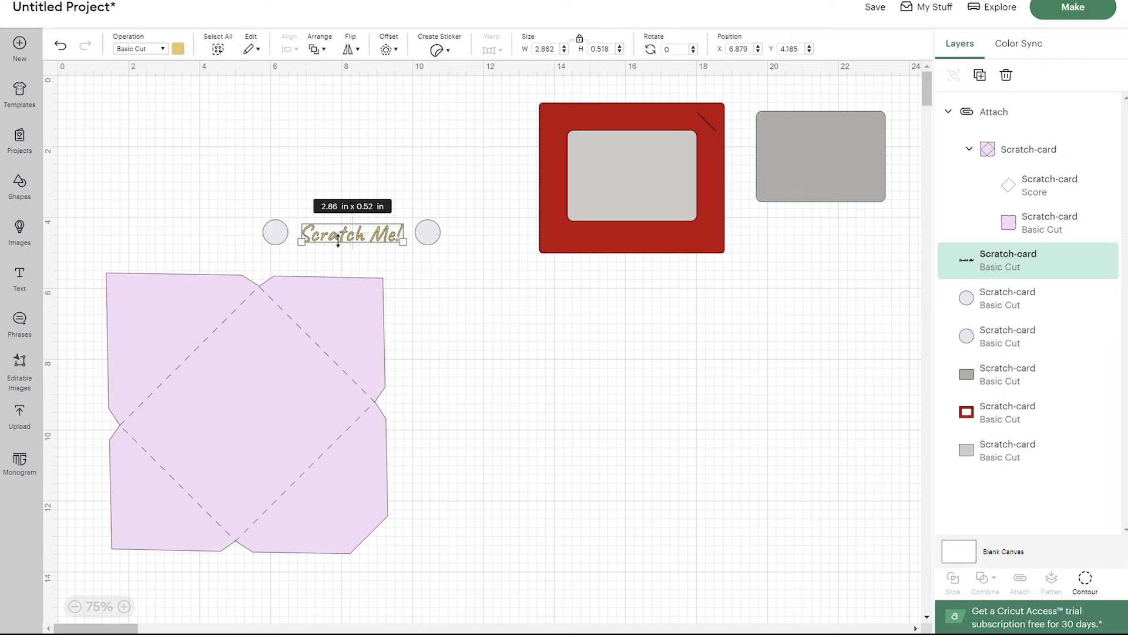
pyautogui.moveTo(495, 350)
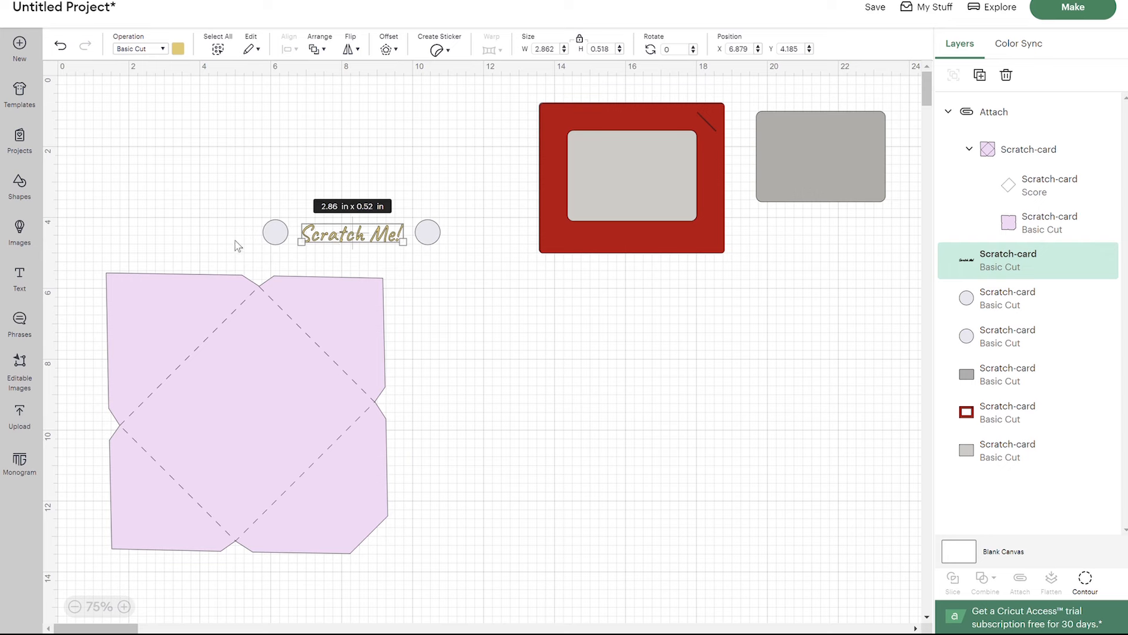
pyautogui.moveTo(375, 261)
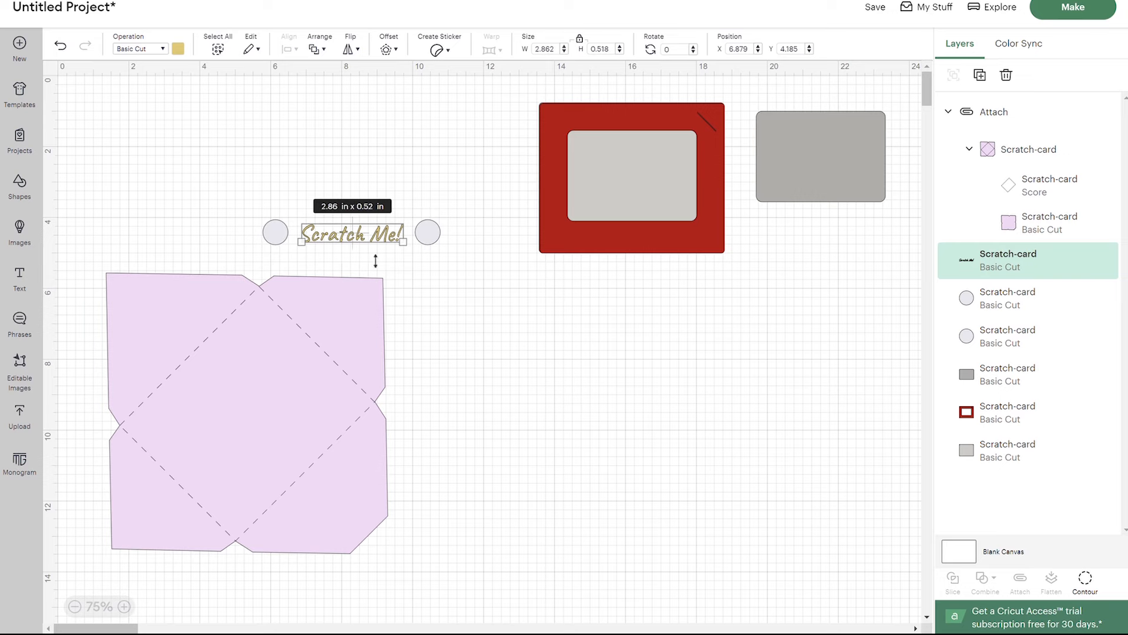
pyautogui.moveTo(484, 294)
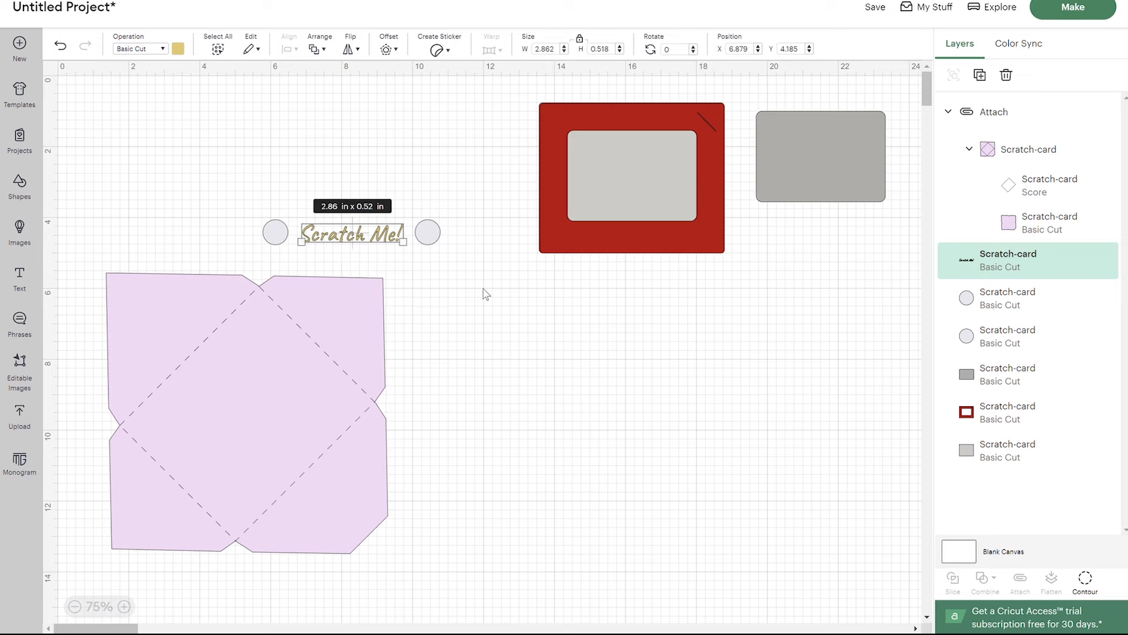
pyautogui.moveTo(359, 271)
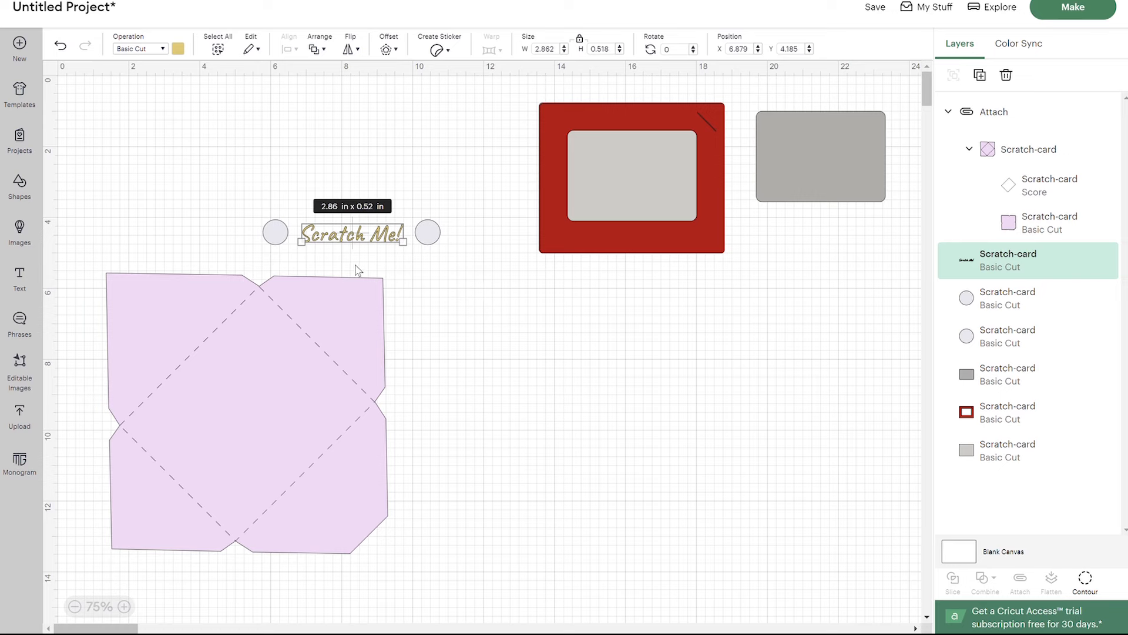
pyautogui.moveTo(469, 319)
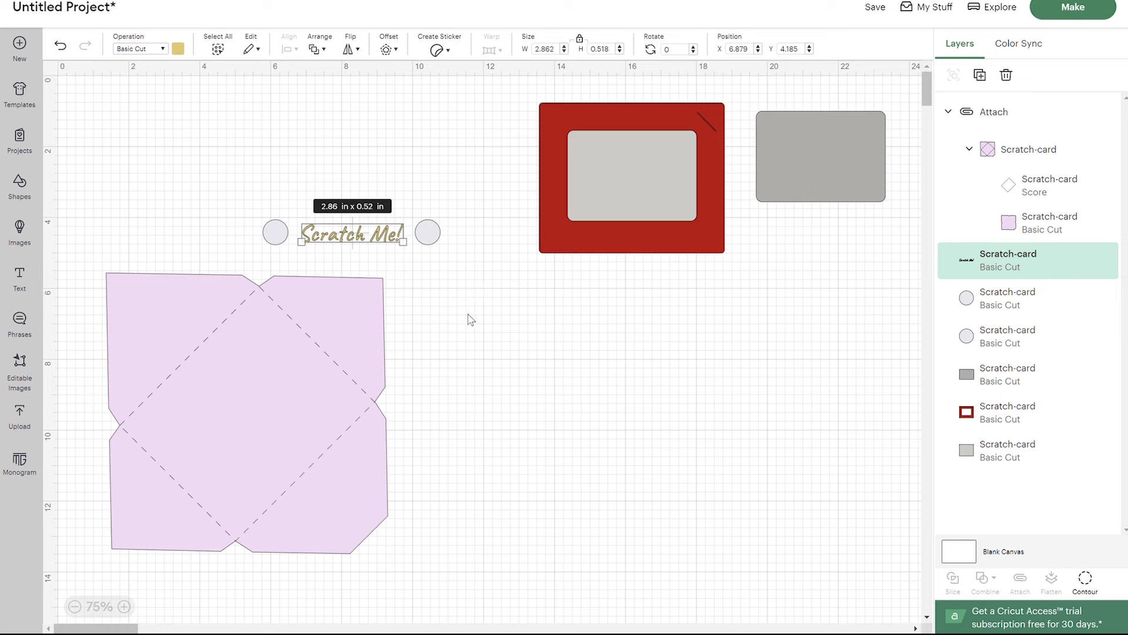
pyautogui.moveTo(440, 371)
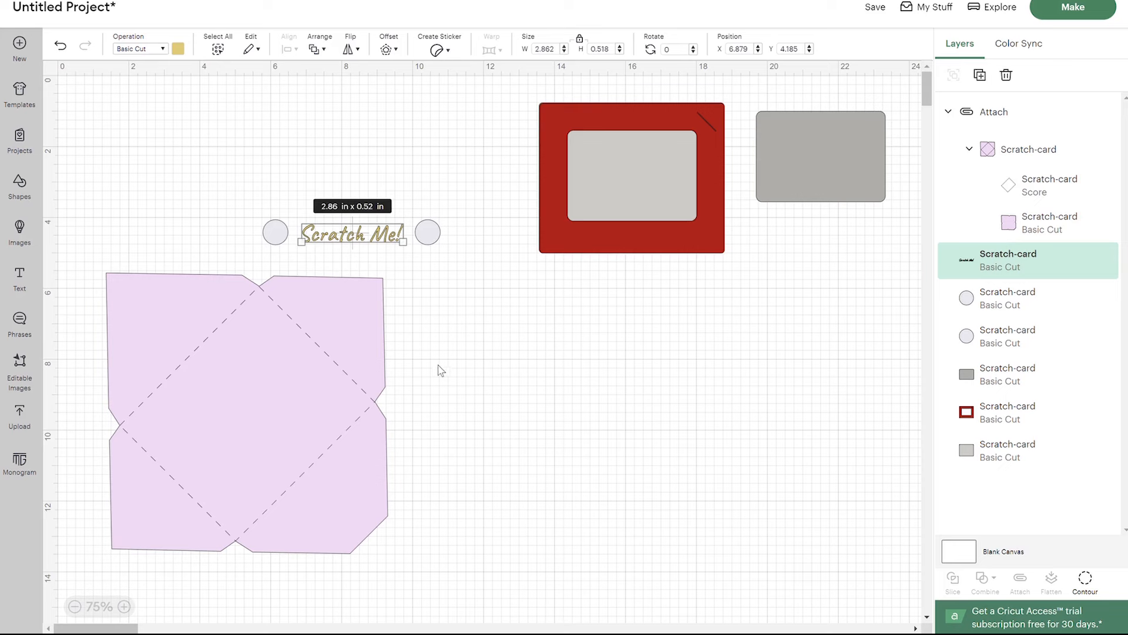
pyautogui.moveTo(614, 435)
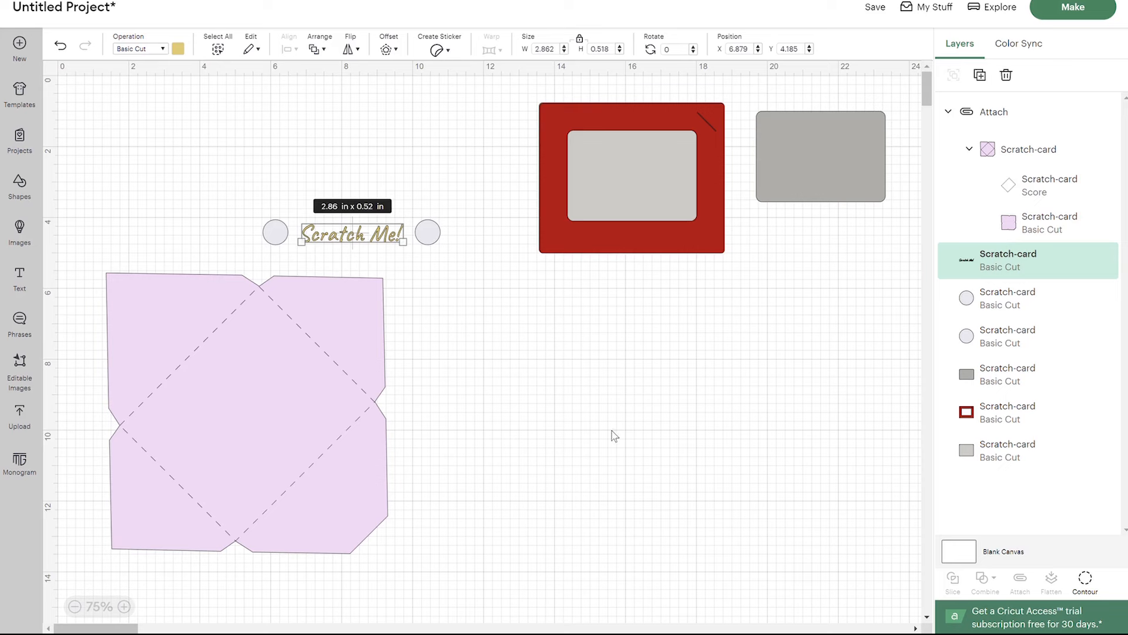
pyautogui.moveTo(677, 348)
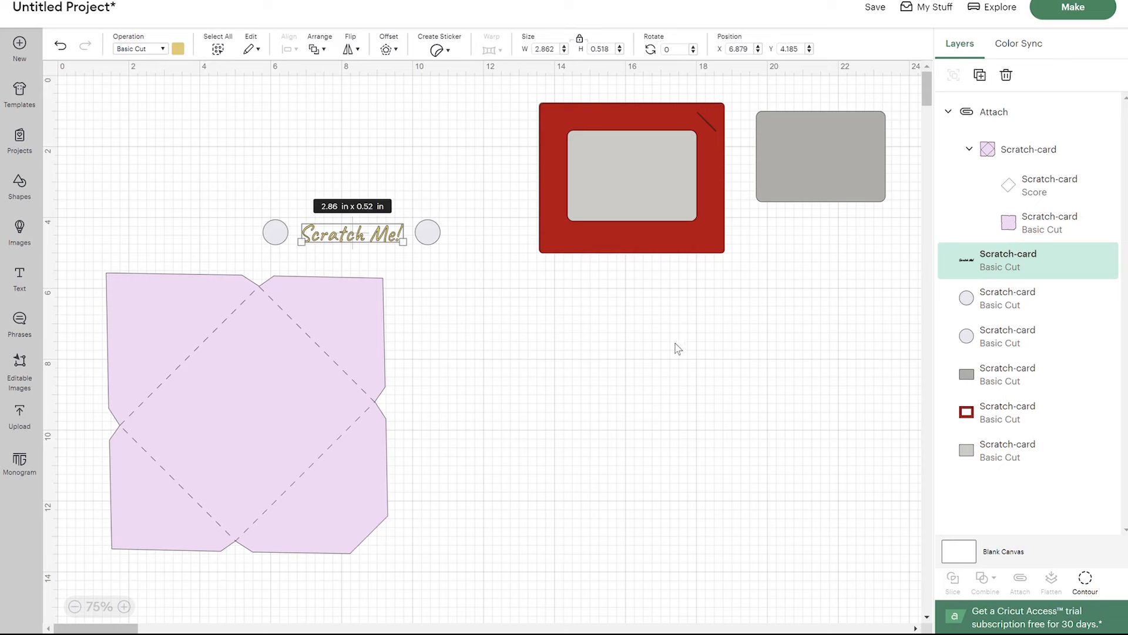
pyautogui.moveTo(702, 248)
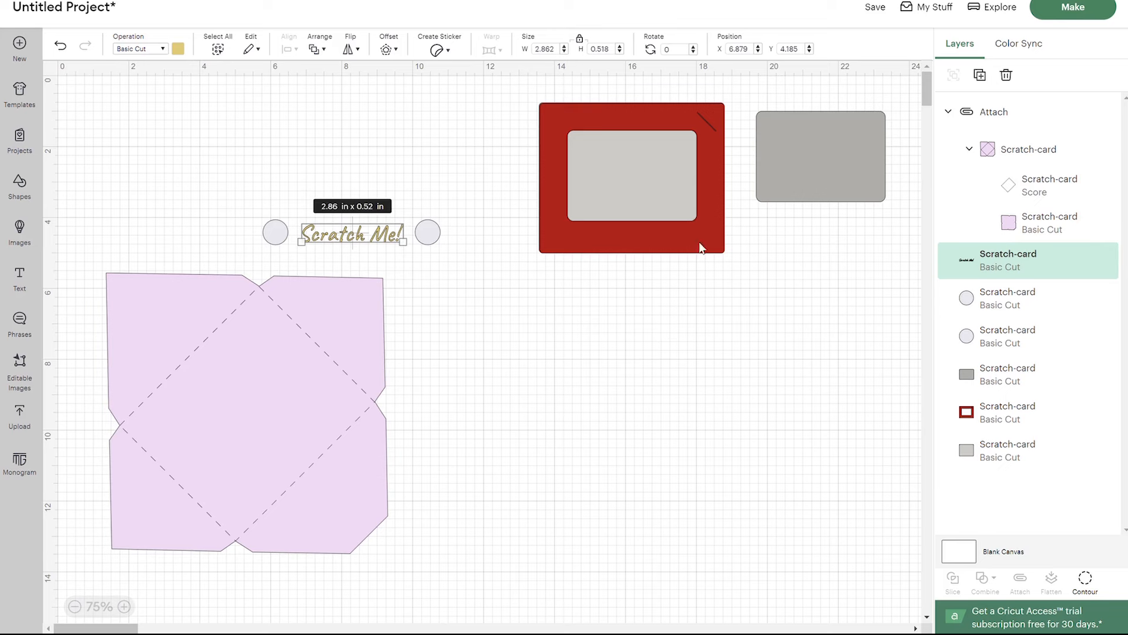
pyautogui.moveTo(449, 200)
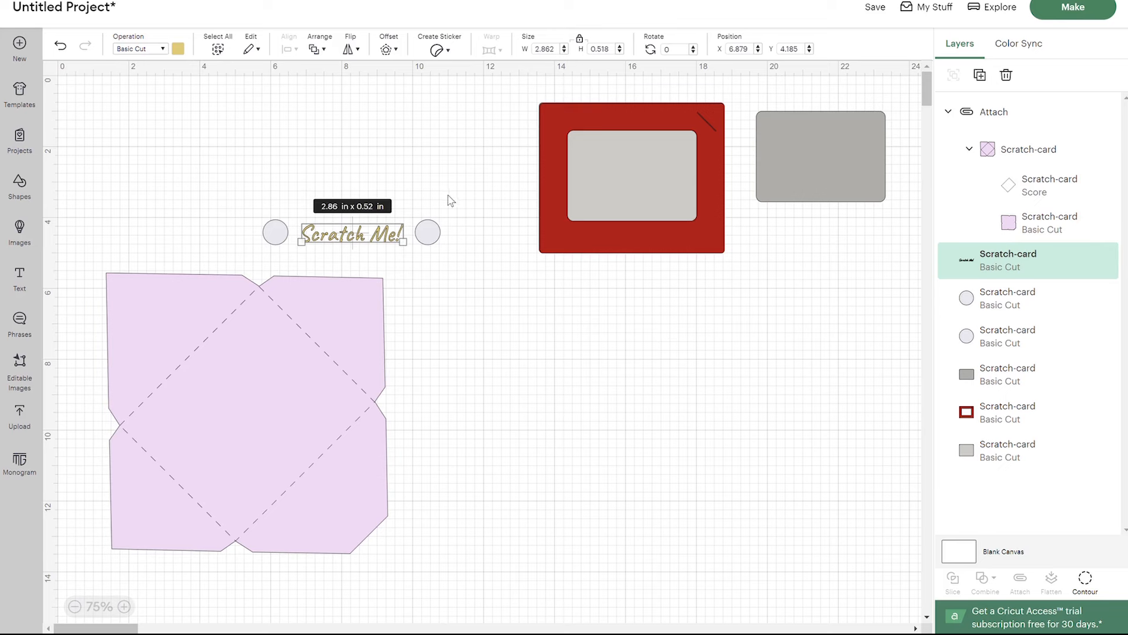
pyautogui.moveTo(476, 209)
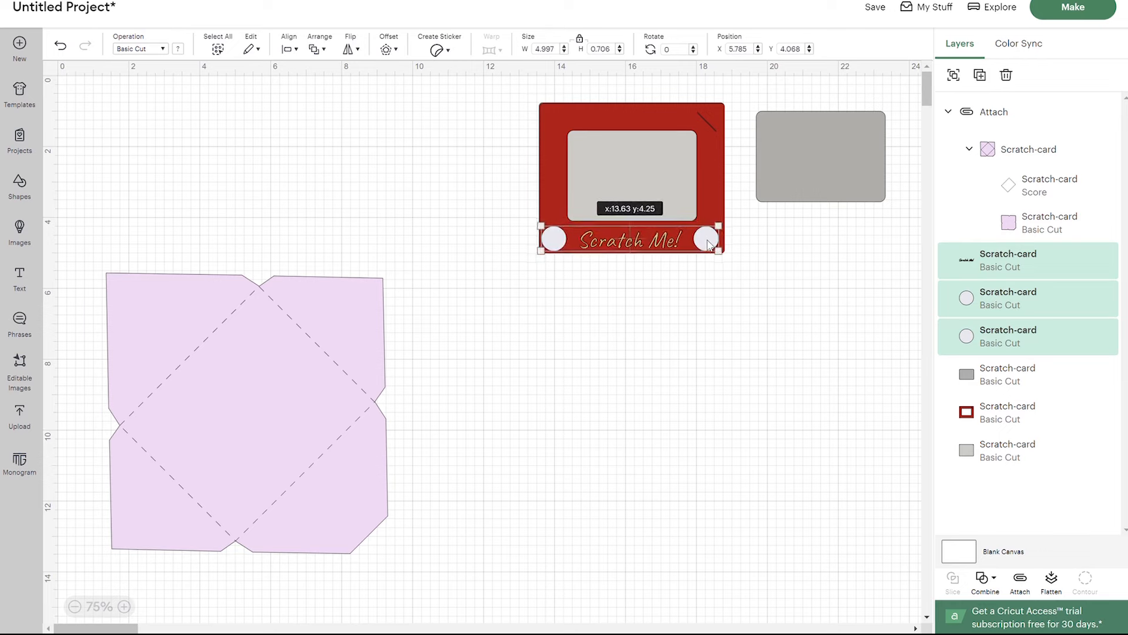
# Select all etch-a-sketch frame pieces, Flatten them into one printable layer, then undo it
pyautogui.click(819, 156)
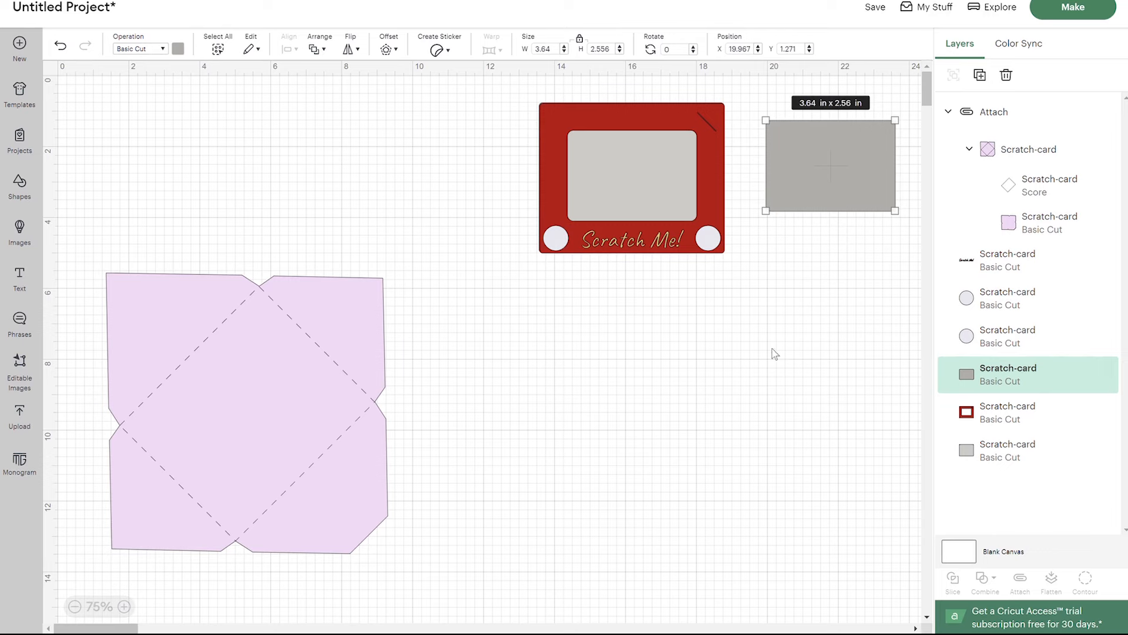
pyautogui.moveTo(502, 106)
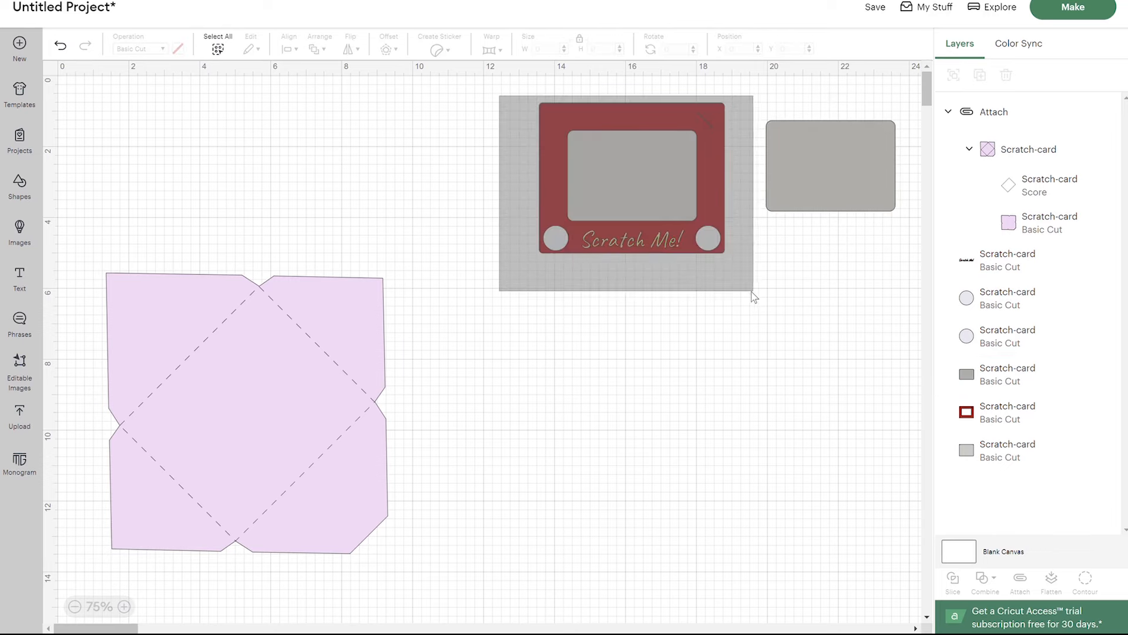
pyautogui.click(630, 179)
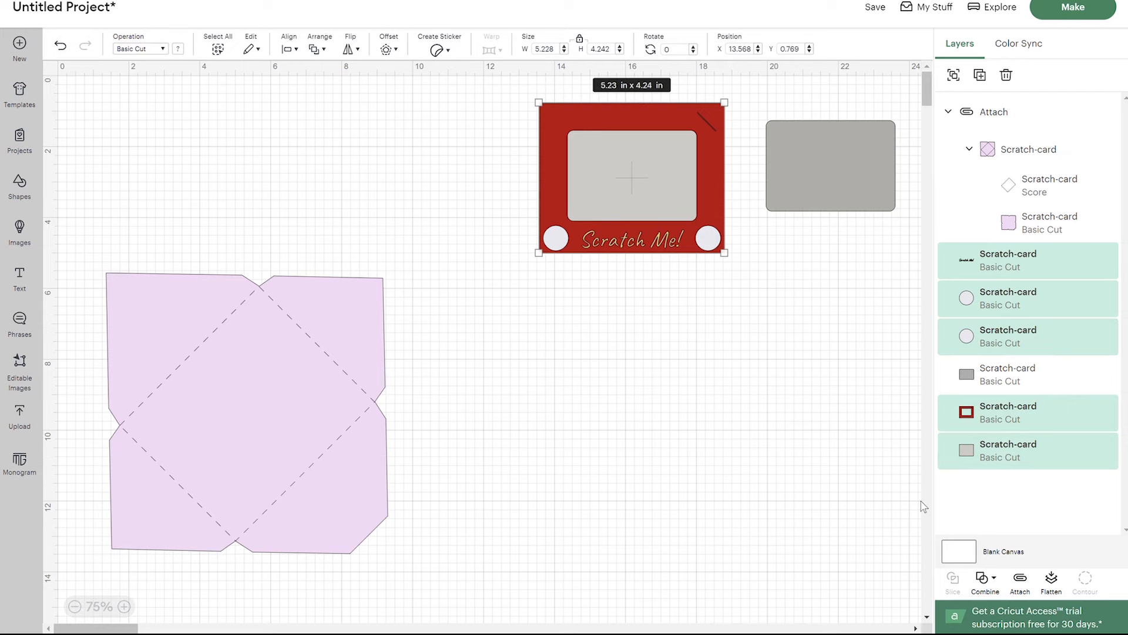
pyautogui.moveTo(626, 259)
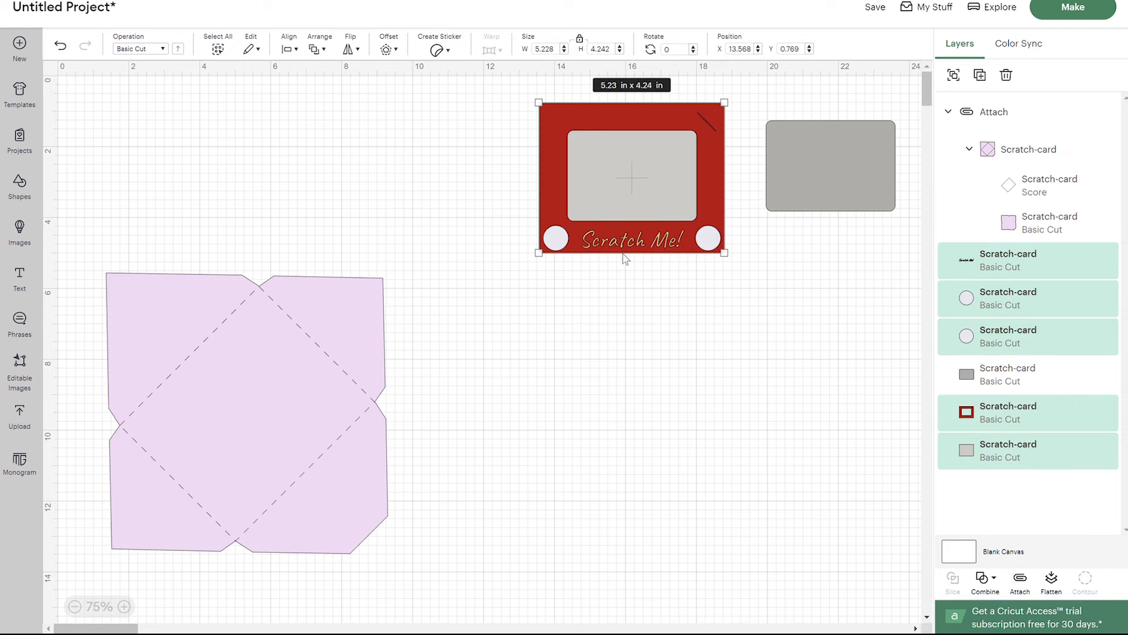
pyautogui.moveTo(1066, 601)
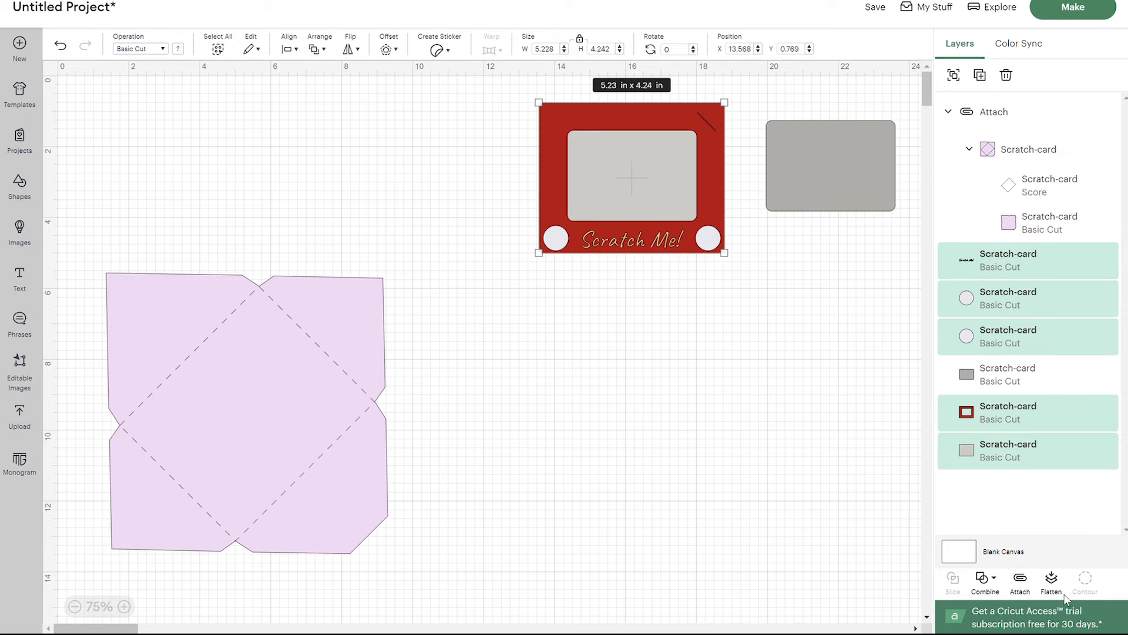
pyautogui.click(1050, 582)
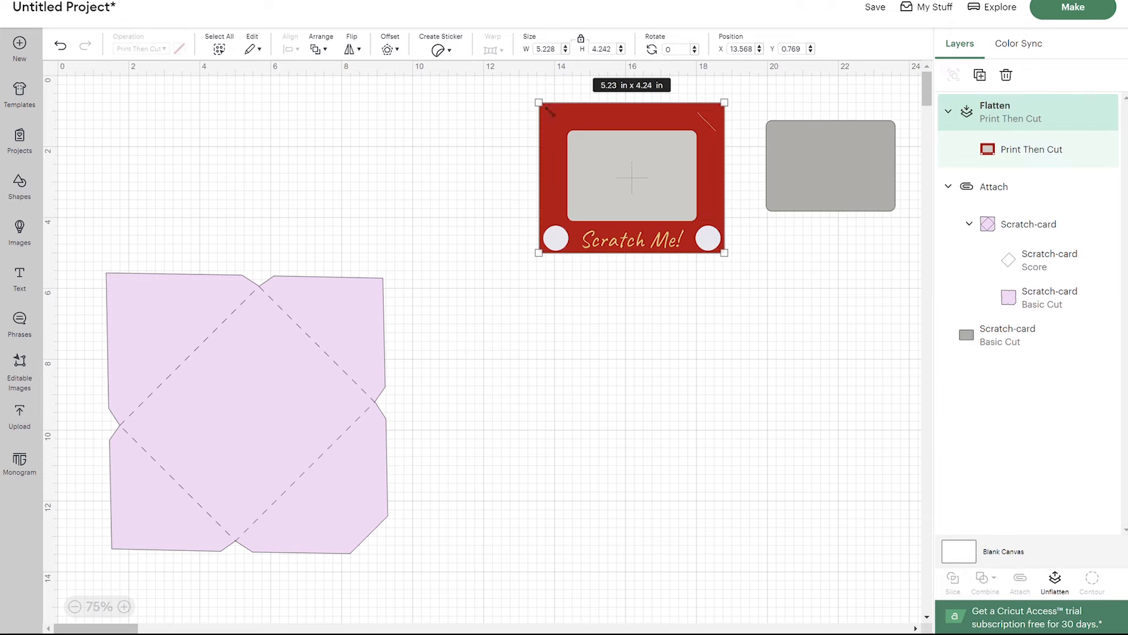
pyautogui.moveTo(576, 127)
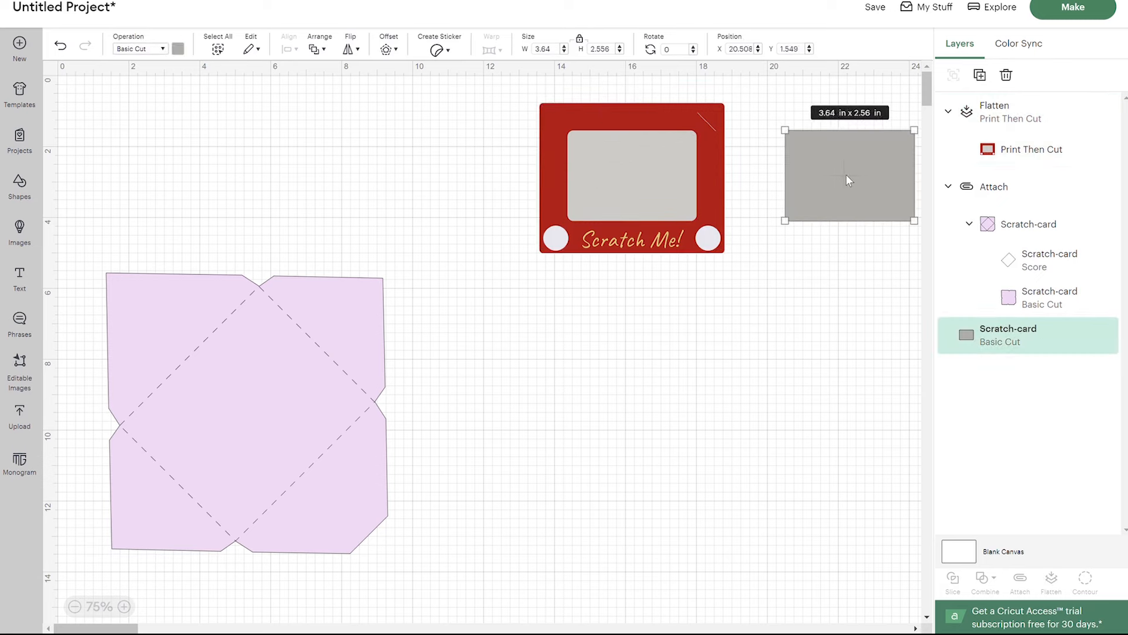
pyautogui.moveTo(827, 187)
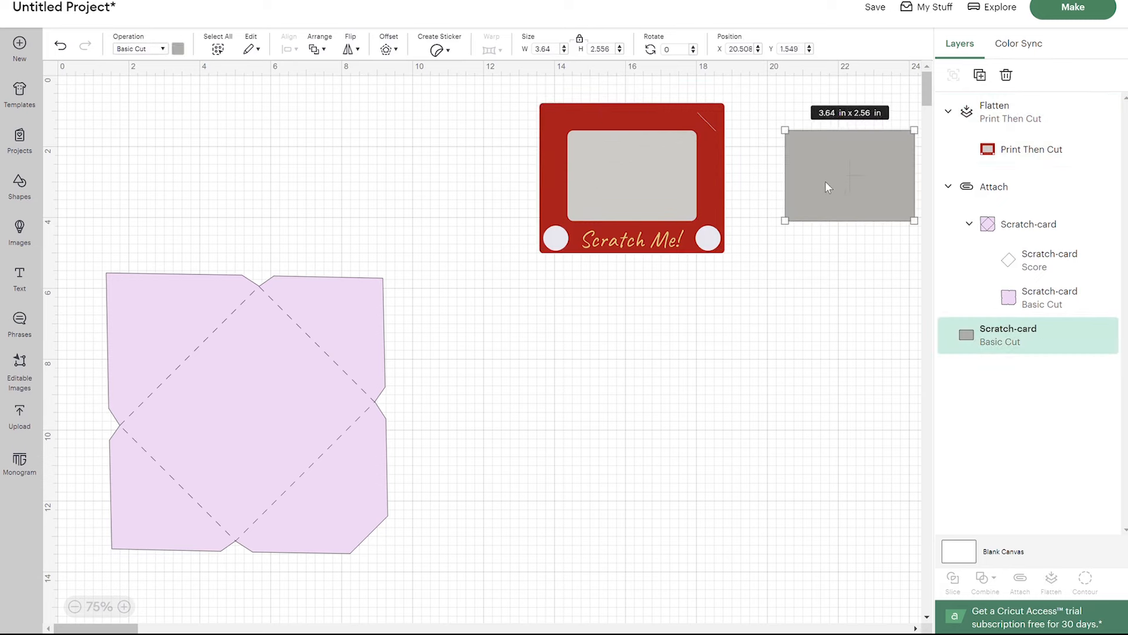
pyautogui.click(468, 360)
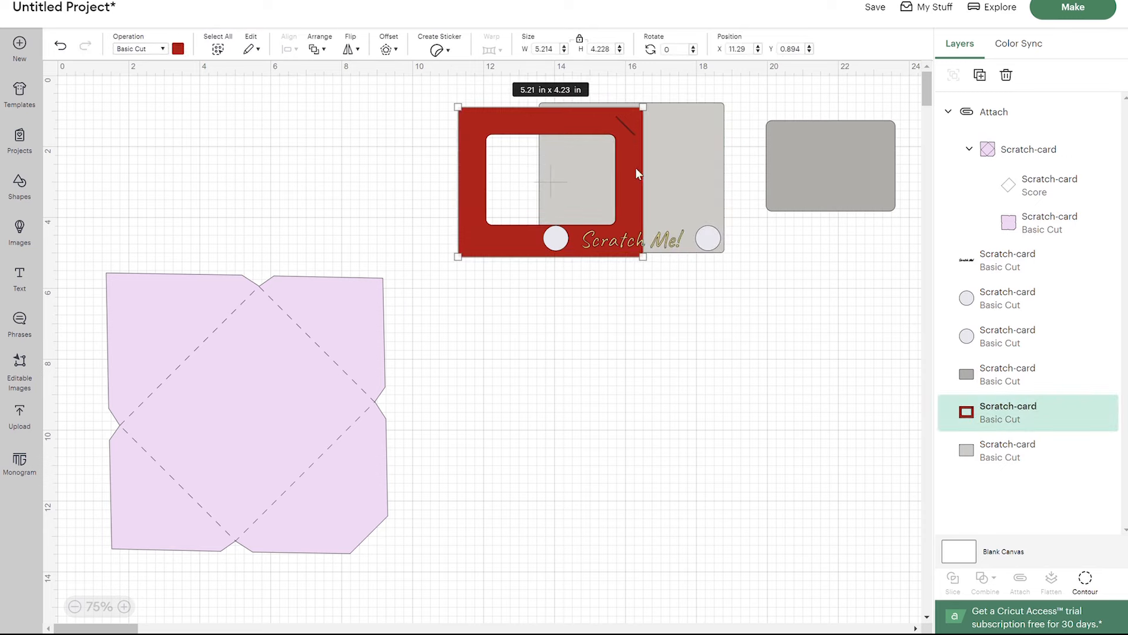
pyautogui.moveTo(1052, 36)
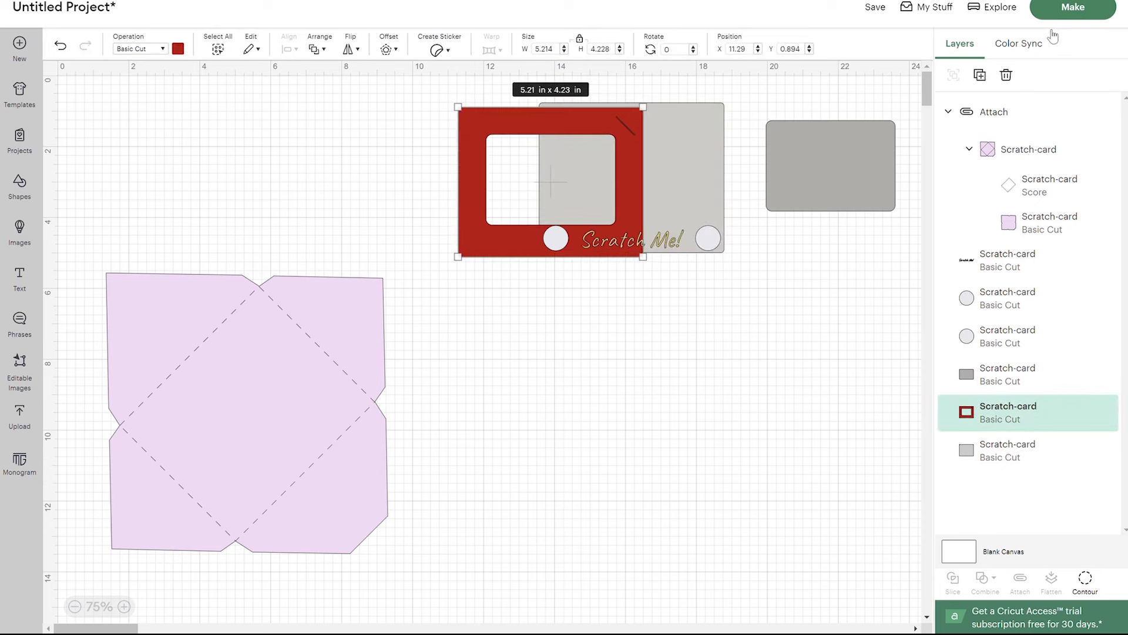
# Review Color Sync, send the design to Make, and continue past the mats to machine setup
pyautogui.click(1018, 43)
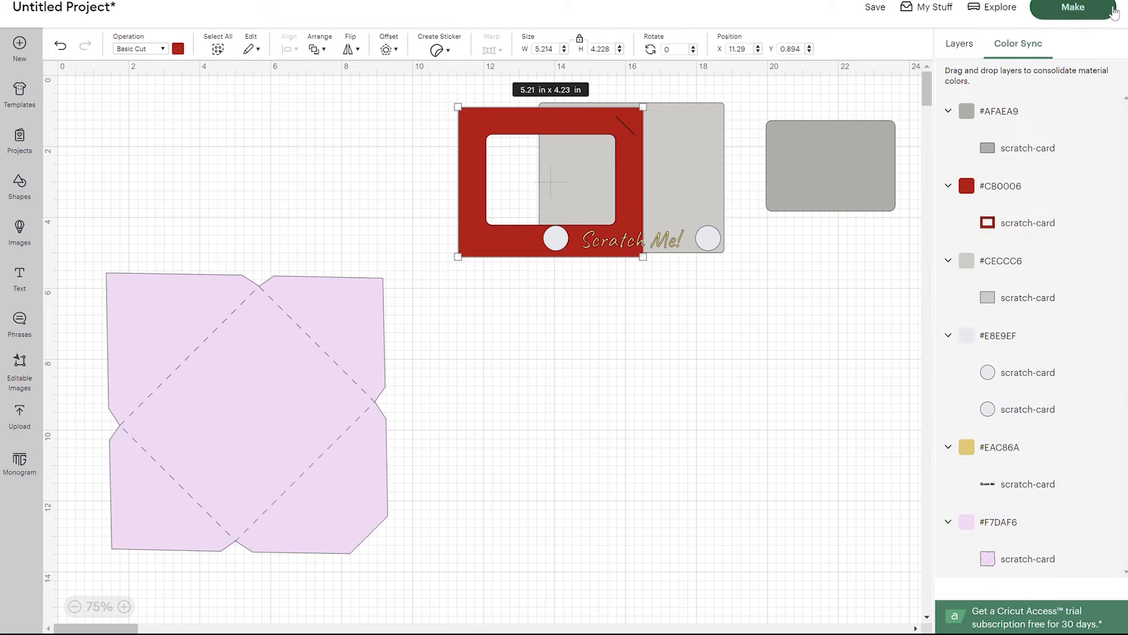
pyautogui.click(1073, 8)
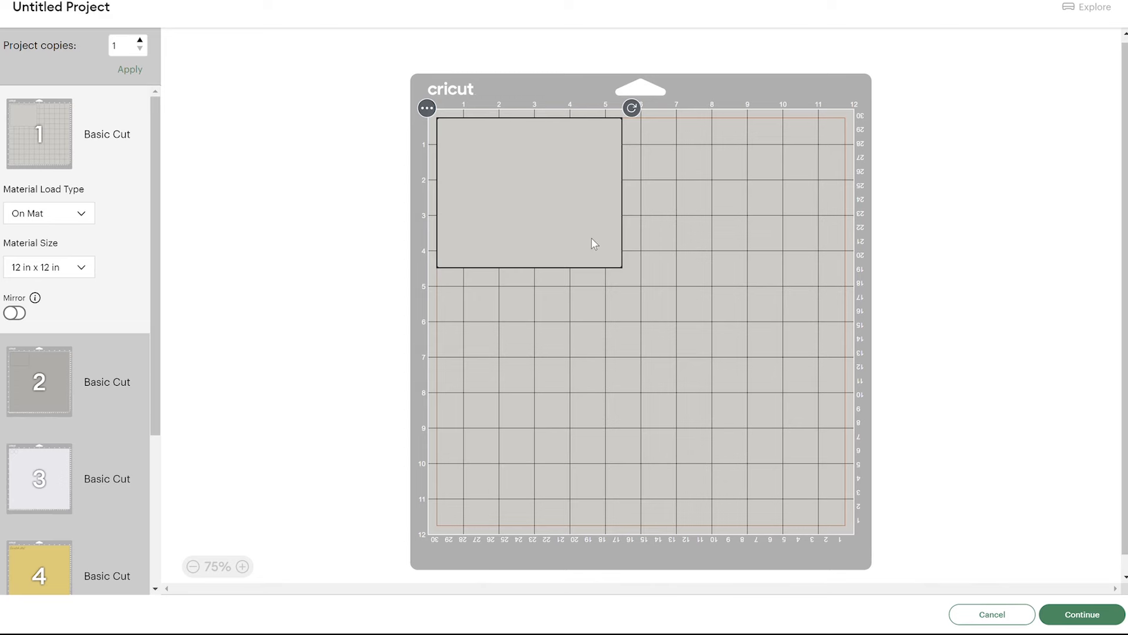
pyautogui.moveTo(189, 392)
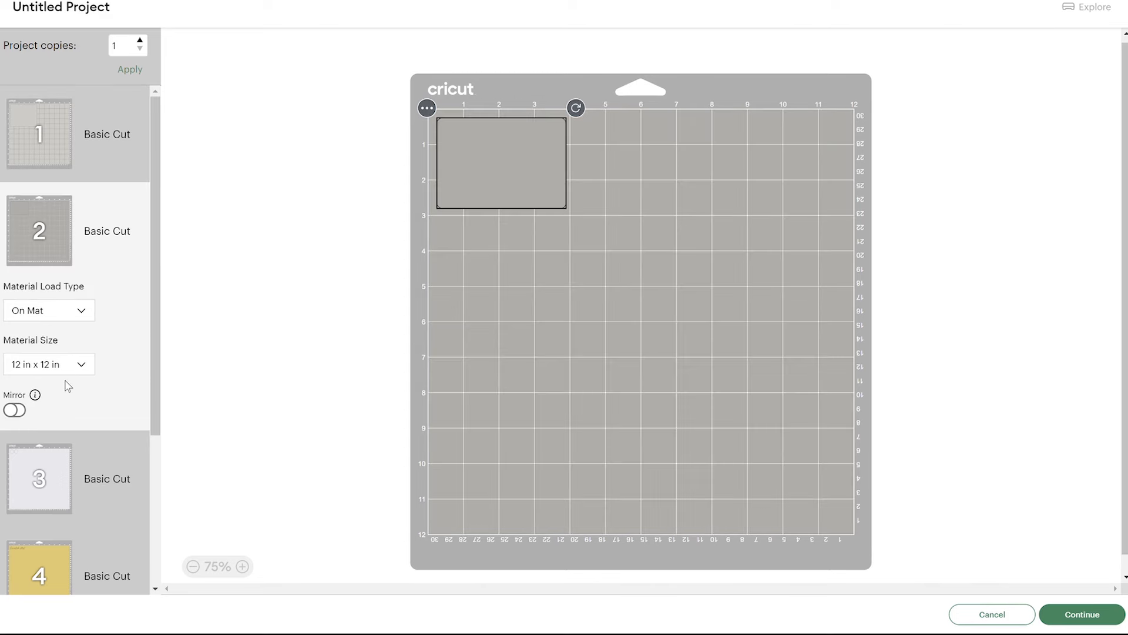
pyautogui.moveTo(1081, 613)
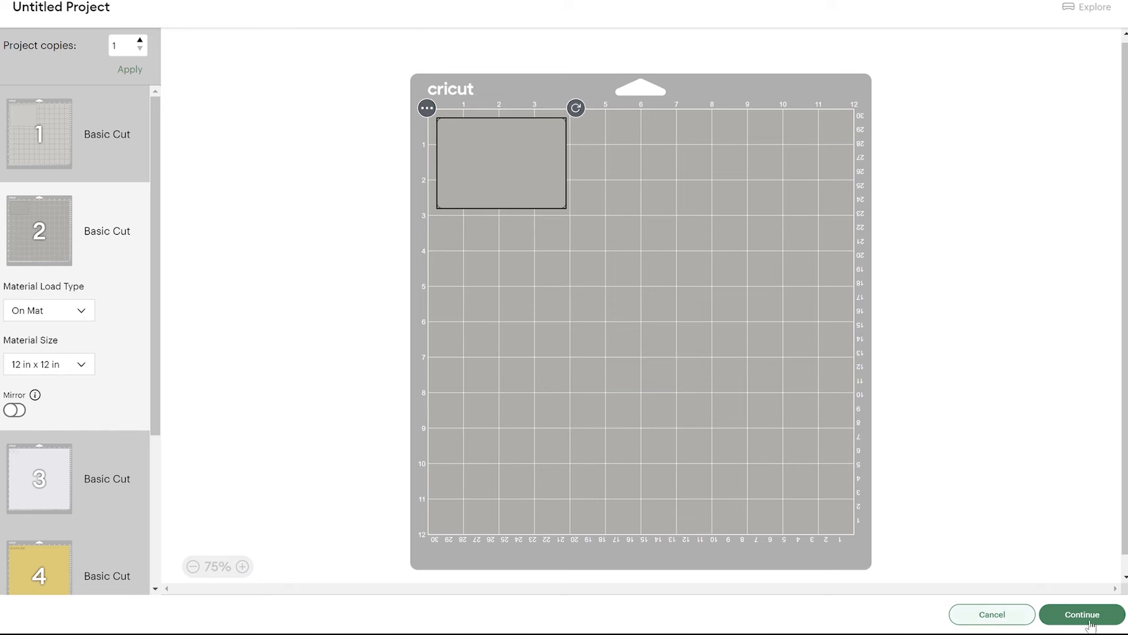
pyautogui.click(1081, 614)
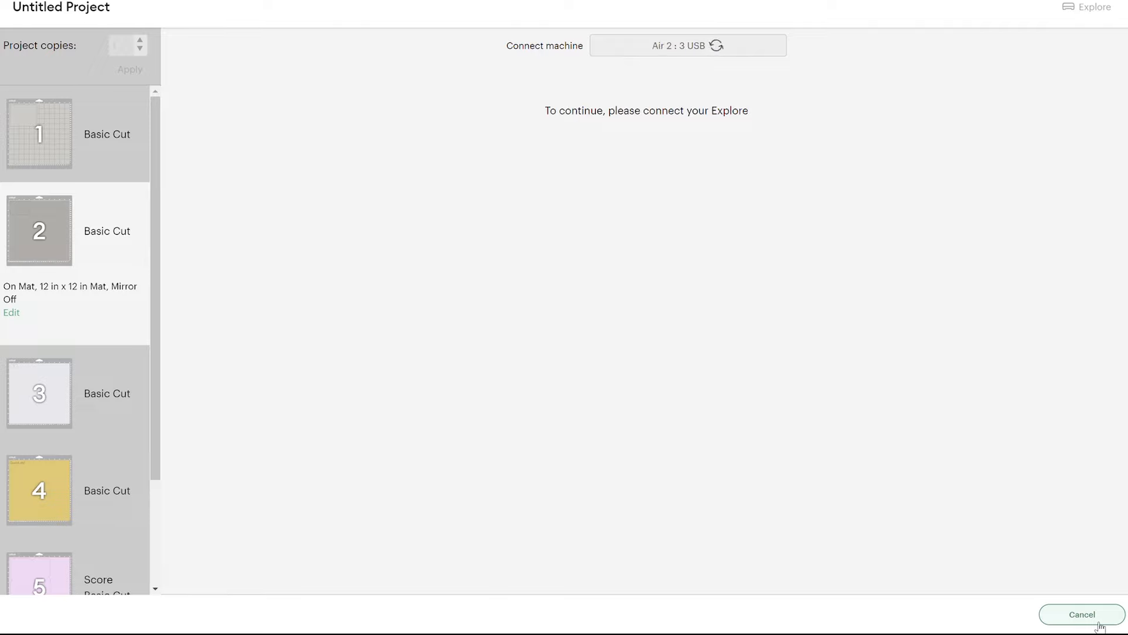
pyautogui.moveTo(787, 170)
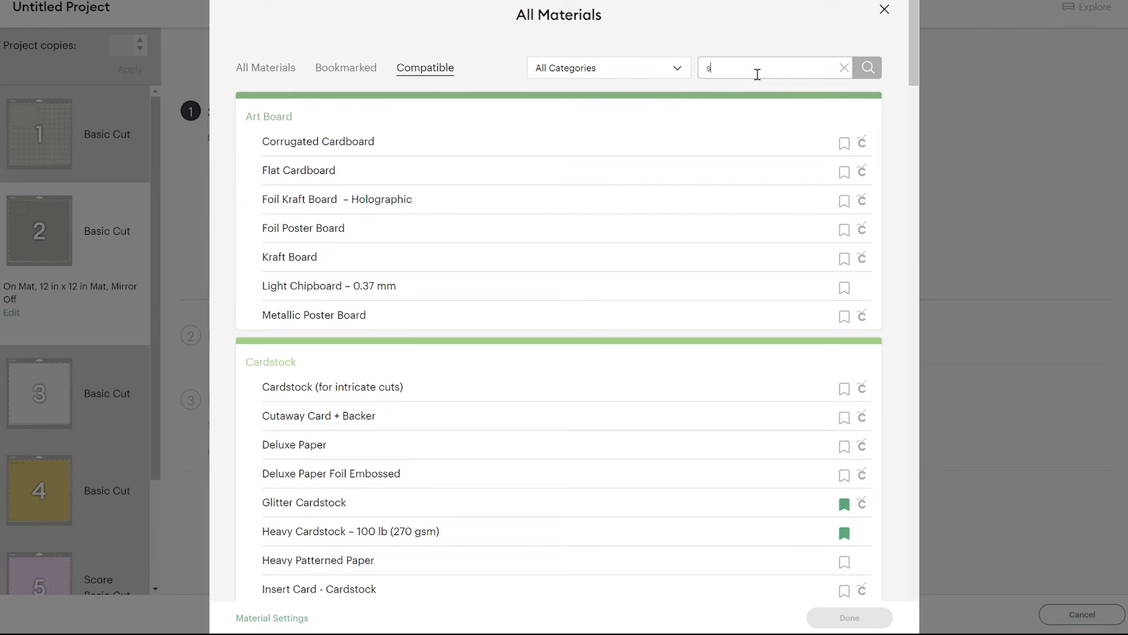
# Search 'sticker' and confirm Sticker Paper with Laminate as the cutting material
pyautogui.write('sticker')
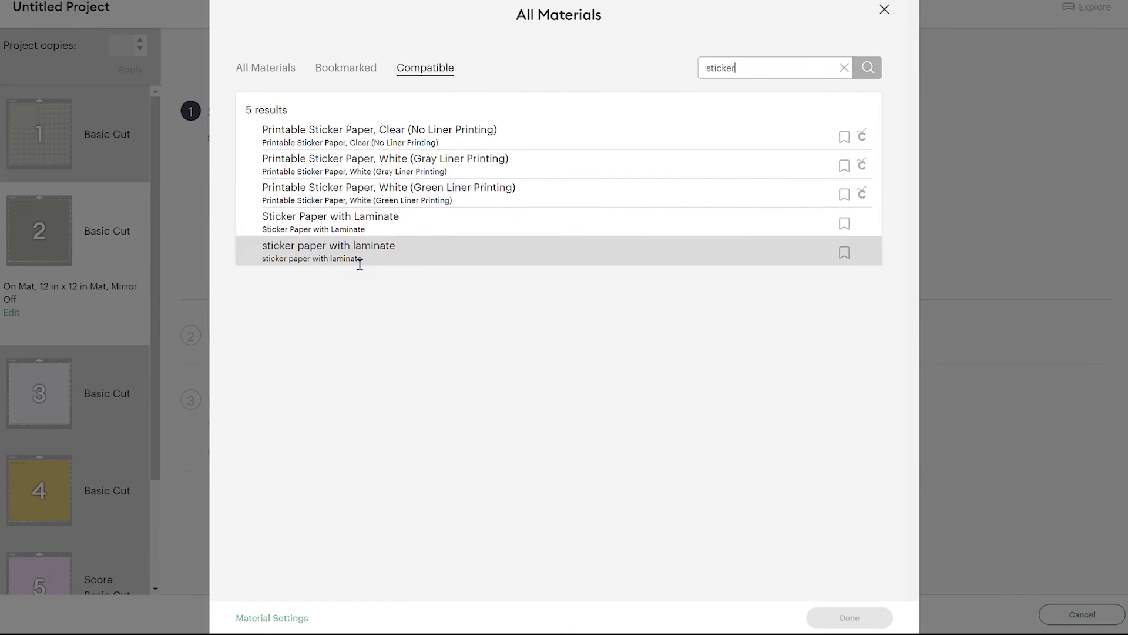
pyautogui.click(331, 216)
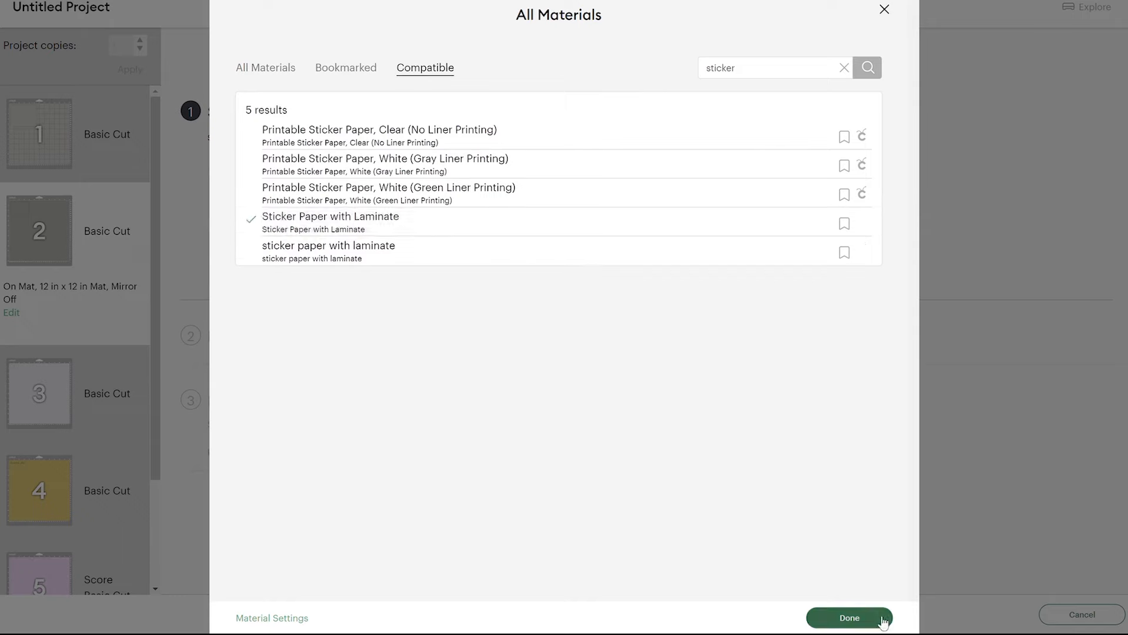
pyautogui.click(849, 617)
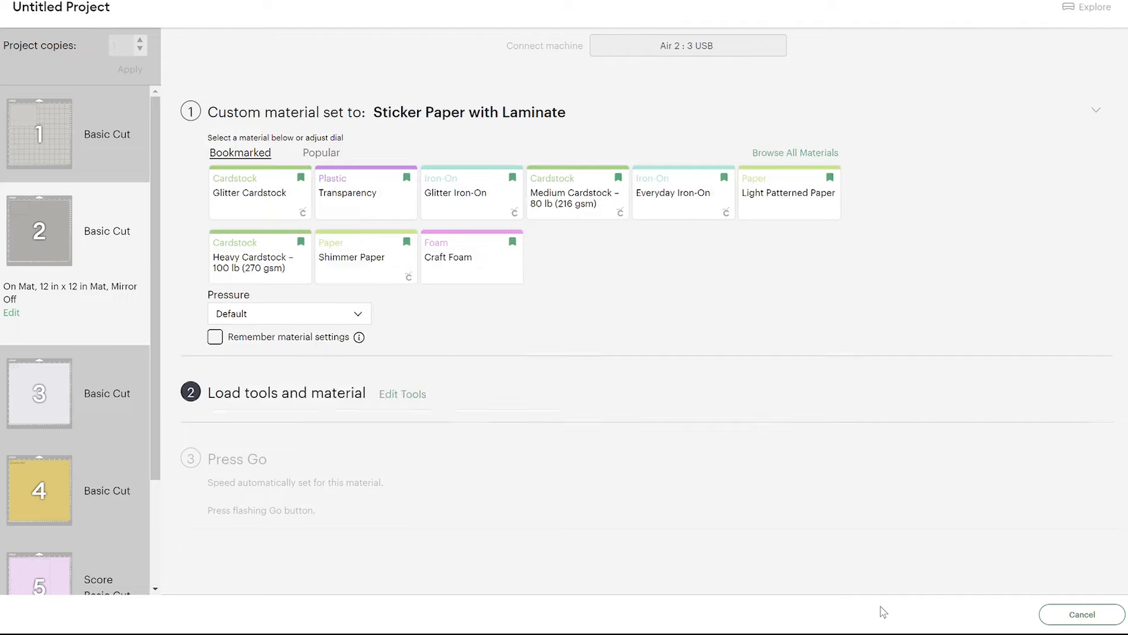
# Move on to the Load tools and material step showing Fine-Point Blade in Clamp B
pyautogui.click(1095, 110)
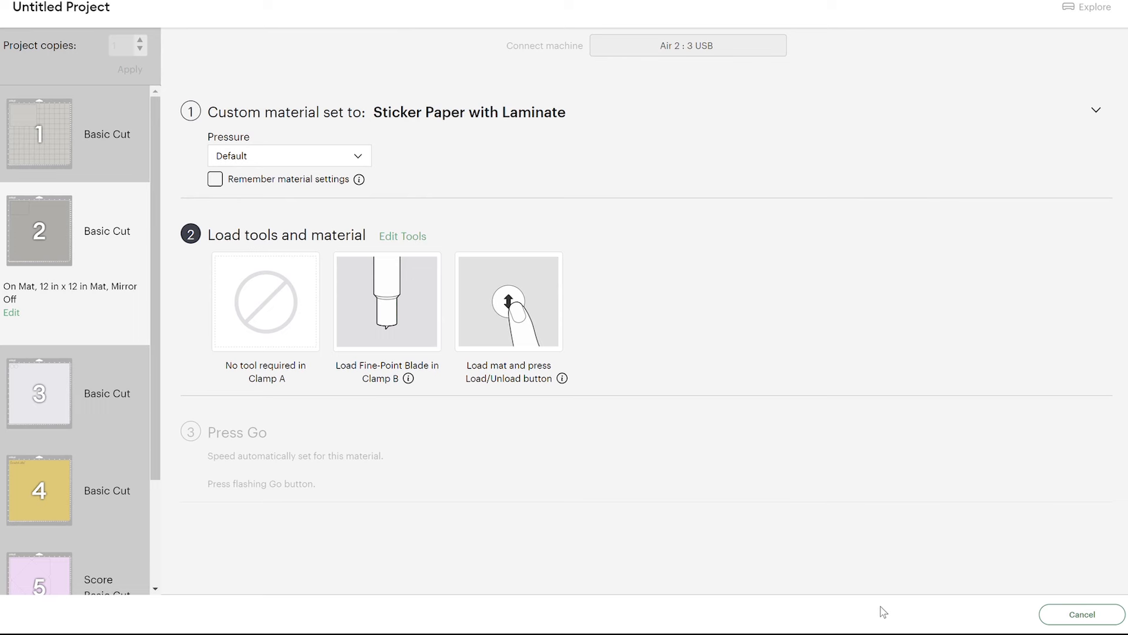
pyautogui.moveTo(860, 136)
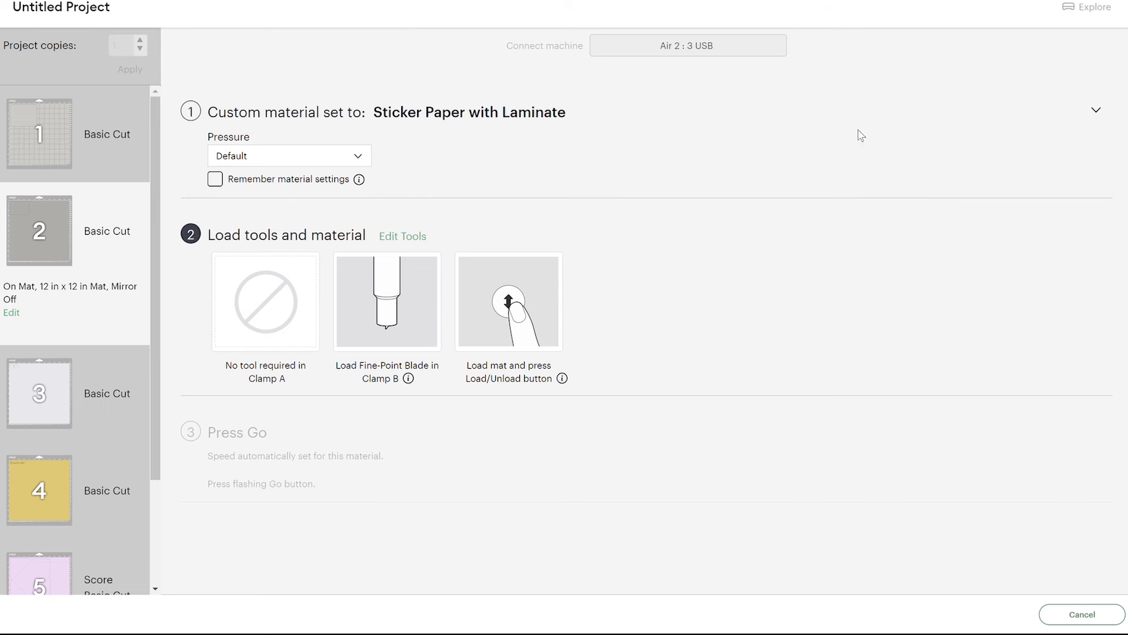
pyautogui.moveTo(282, 137)
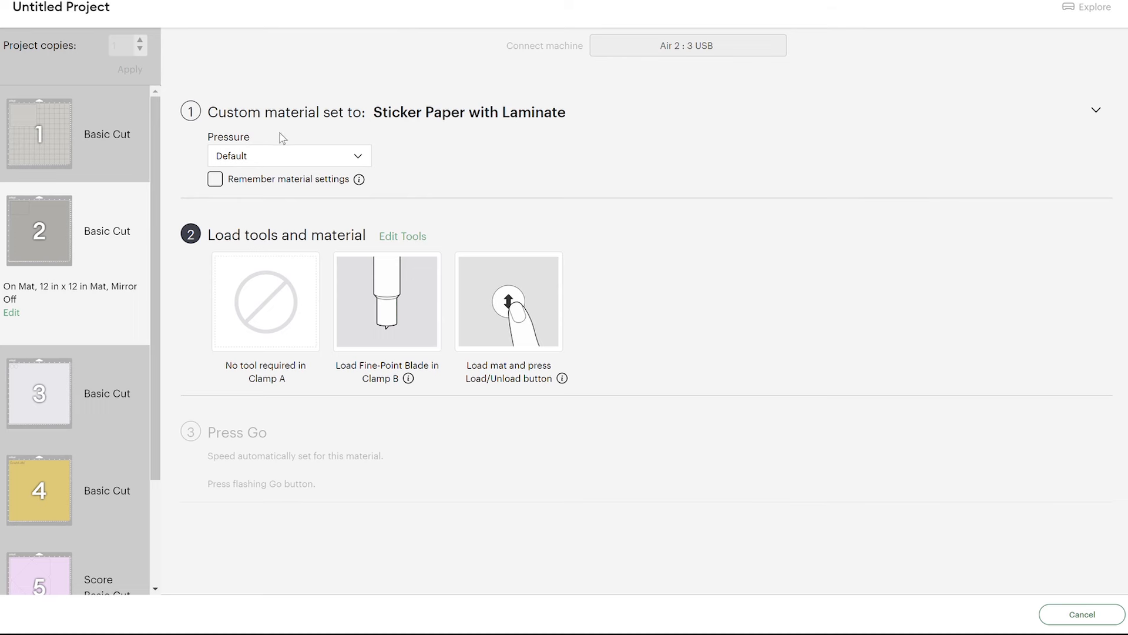
pyautogui.moveTo(529, 175)
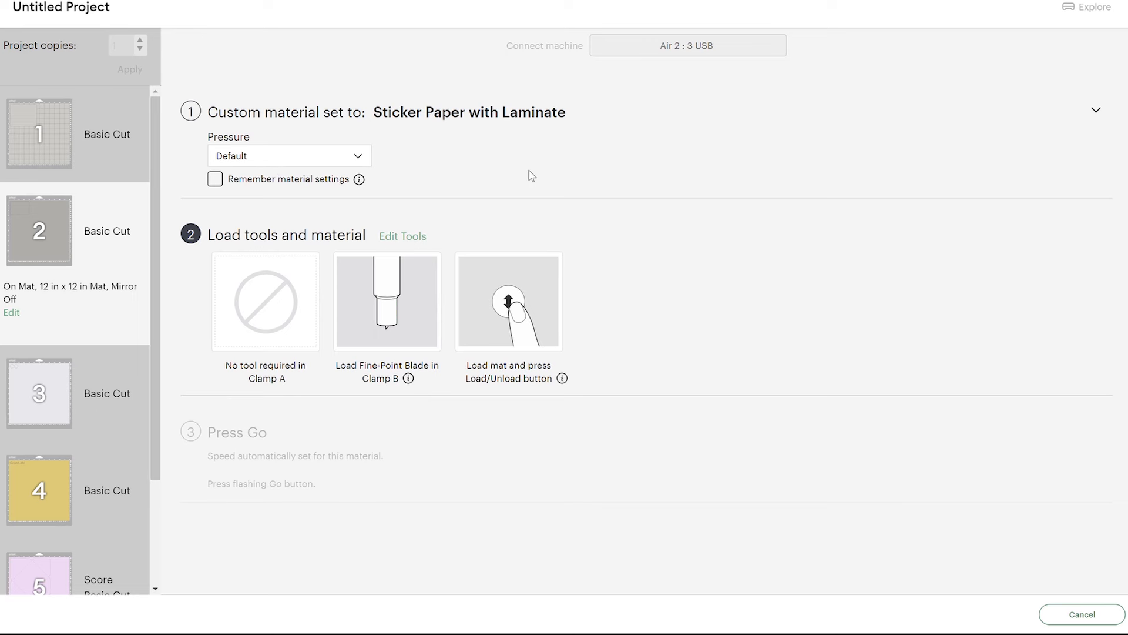
pyautogui.moveTo(134, 510)
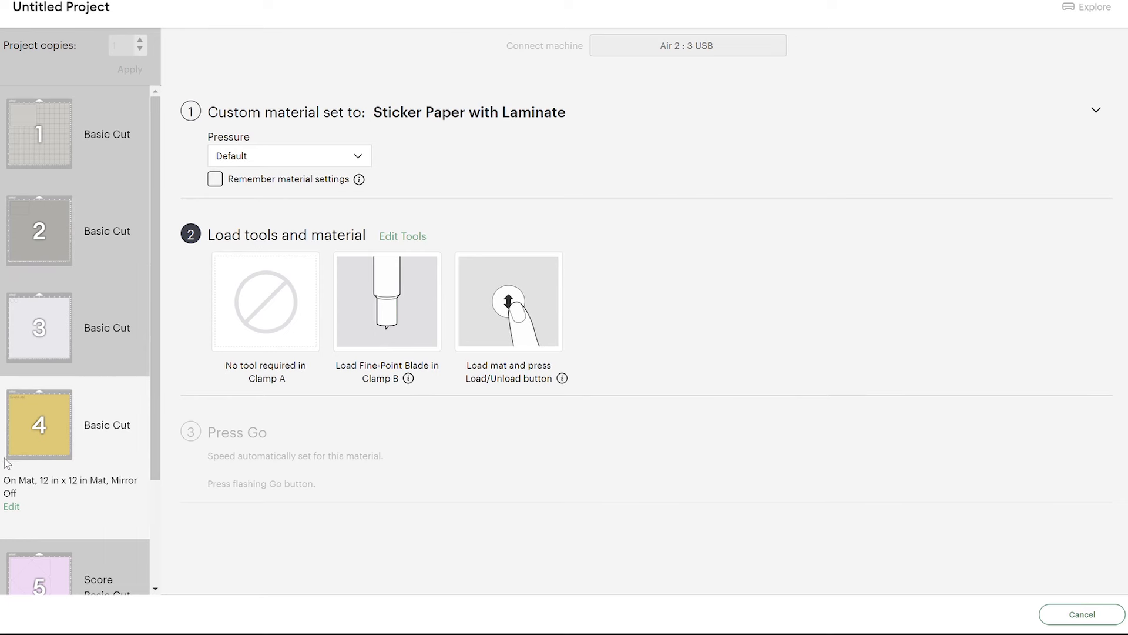
# Switch on Mirror for the fourth mat's Scratch Me! iron-on layout and confirm
pyautogui.click(10, 507)
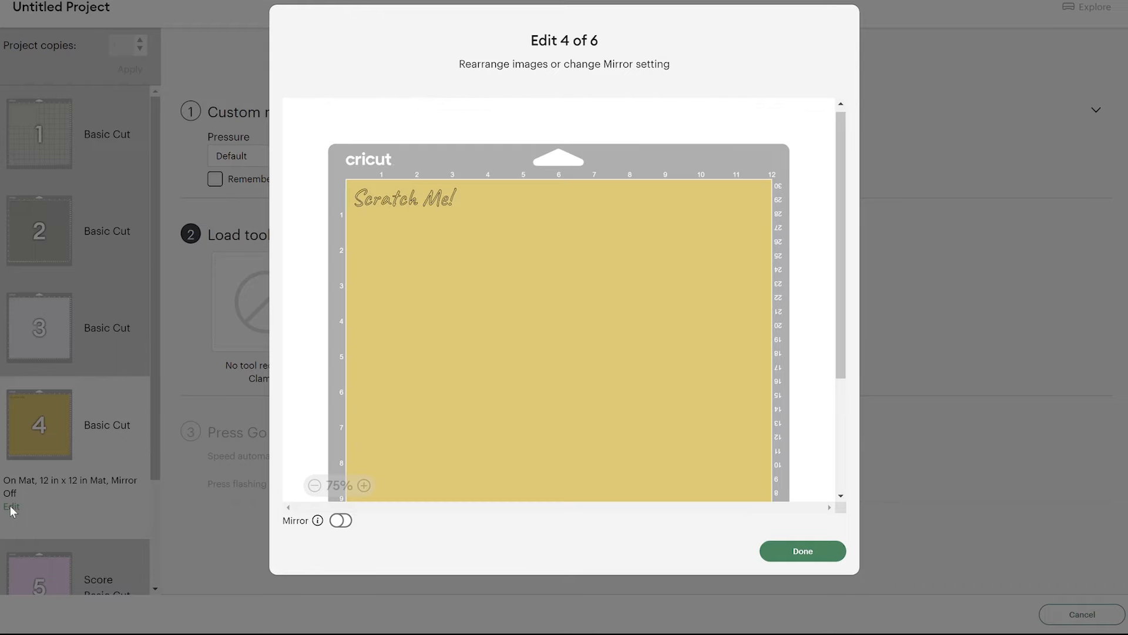
pyautogui.click(341, 521)
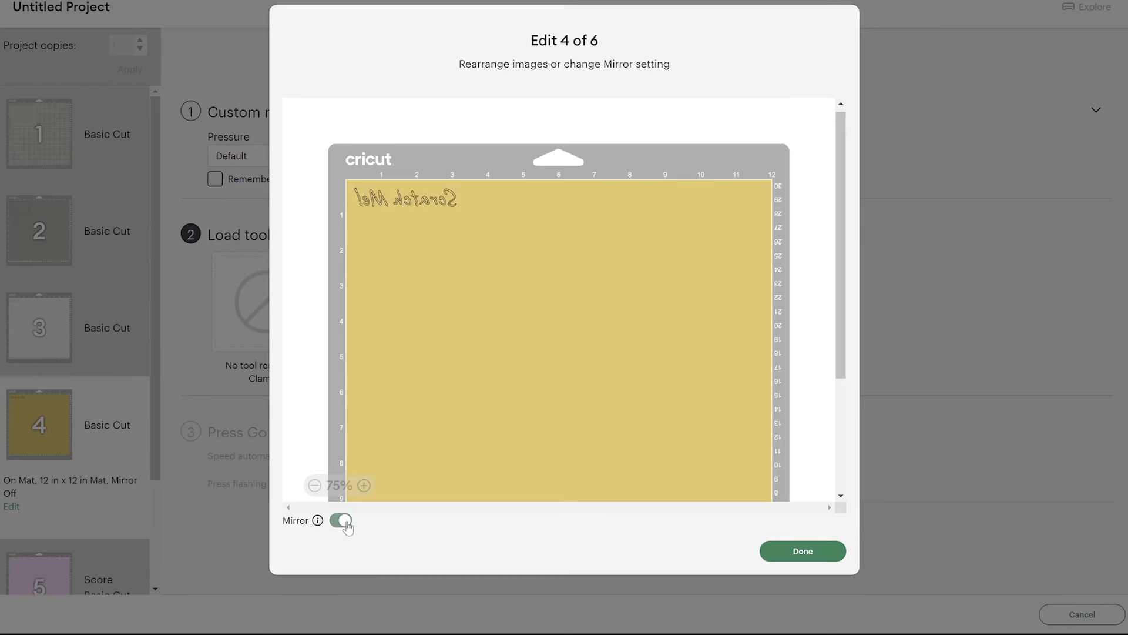
pyautogui.click(801, 550)
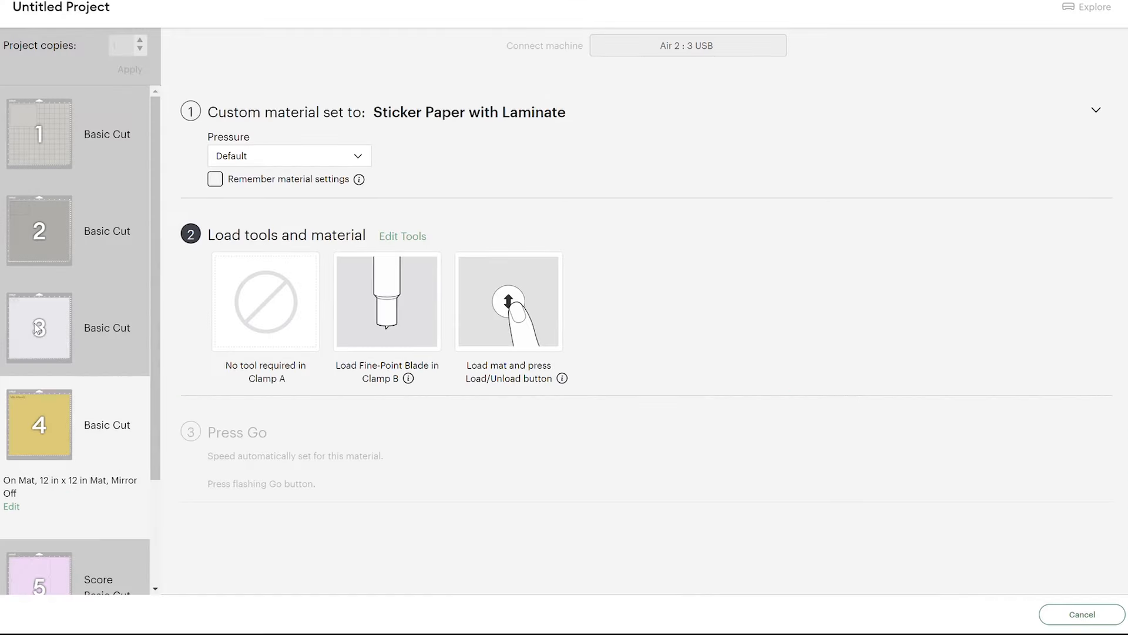